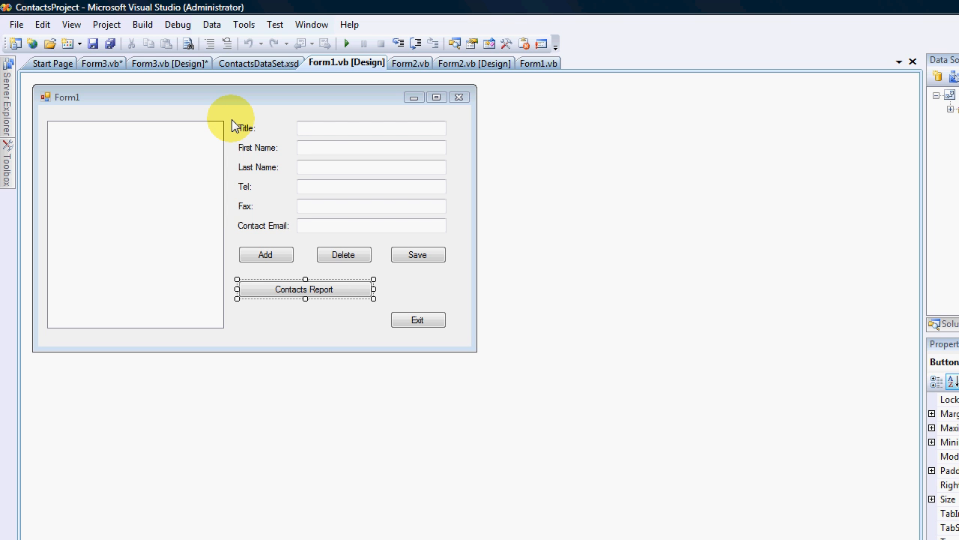
mouse_move(210, 283)
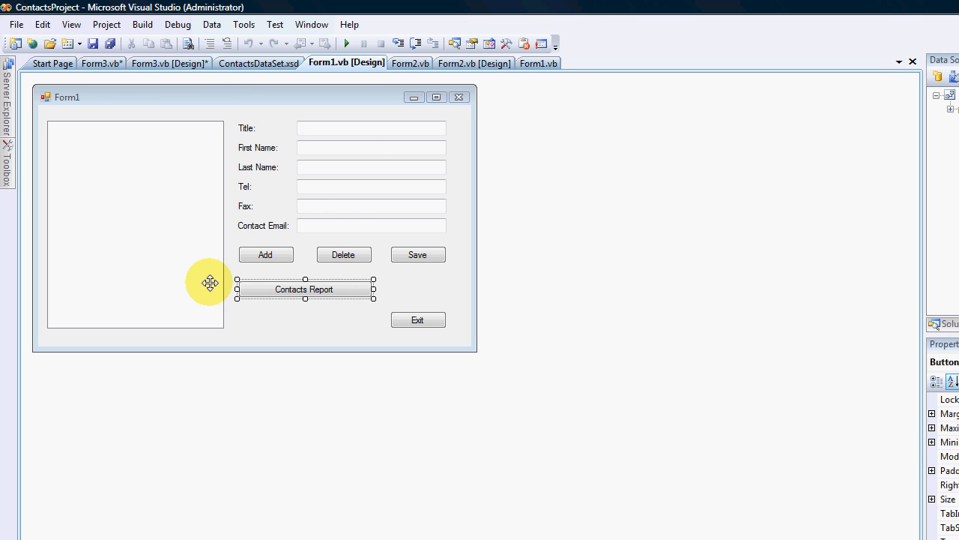
mouse_move(366, 139)
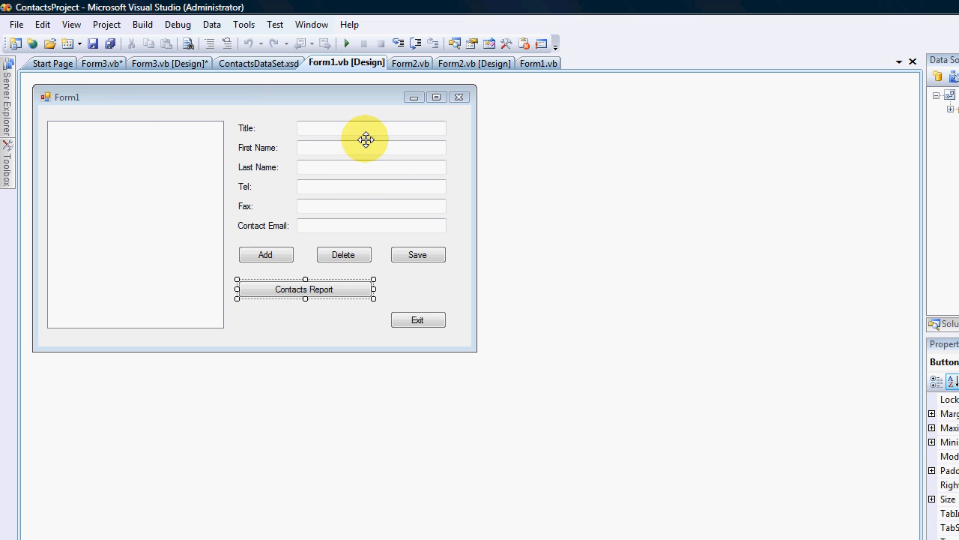
mouse_move(336, 298)
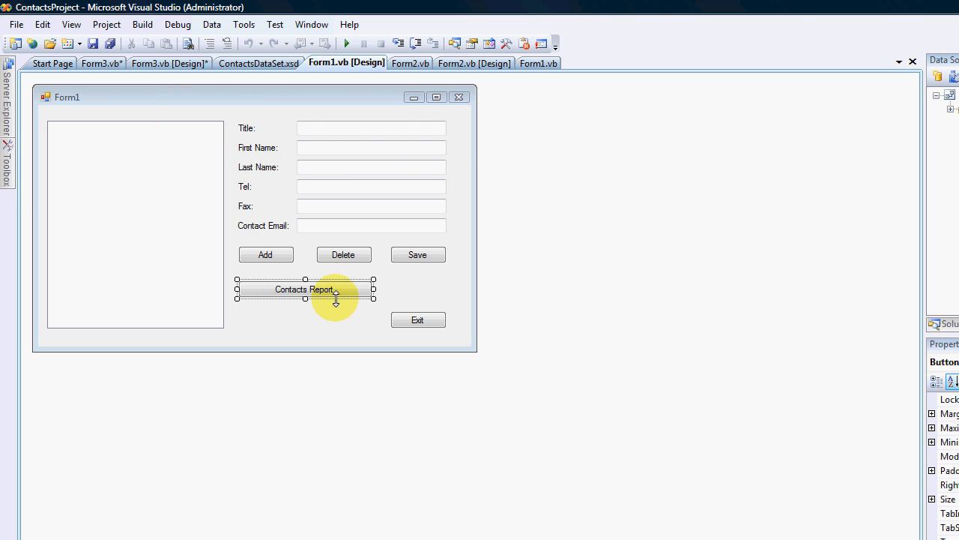
Step: Open the Contacts Report button's Button5_Click handler, which shows Form3
double_click(304, 290)
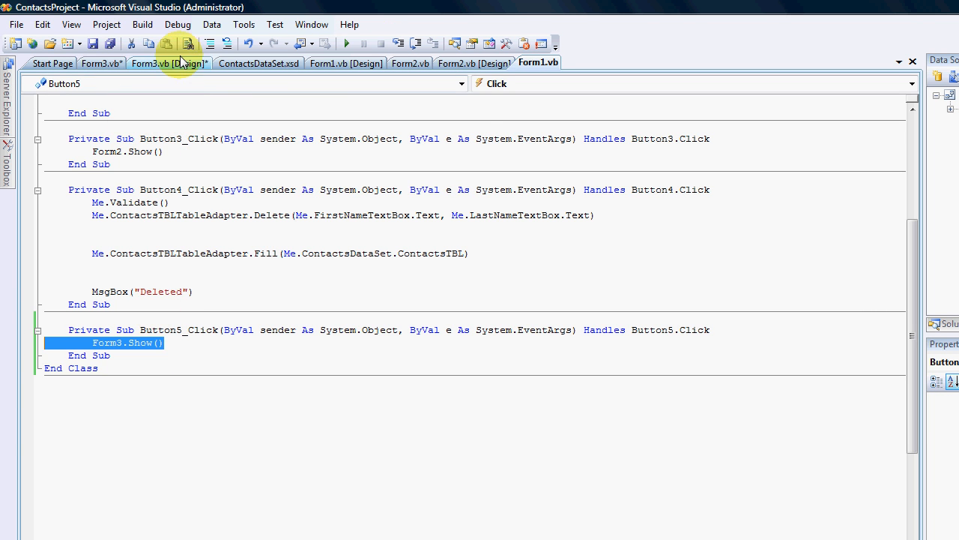
Step: Return to Form3's designer after checking the ReportViewer's Anchor, the form's properties and Form3.vb code
left_click(169, 63)
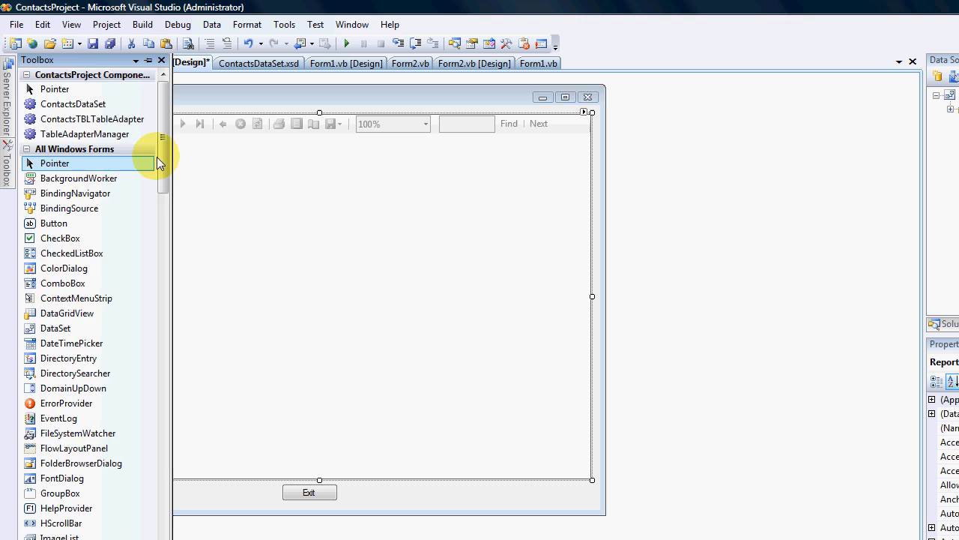
scroll("down", 3)
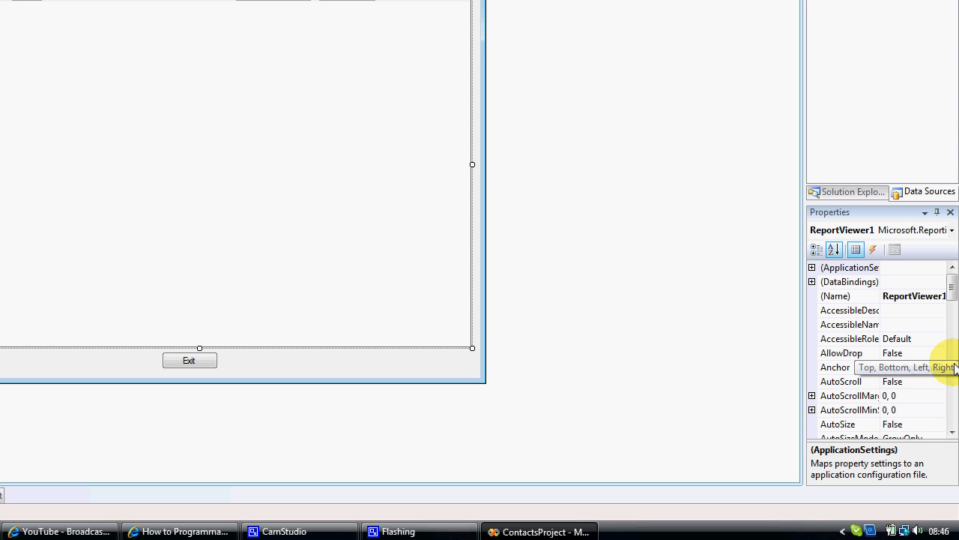
left_click(939, 367)
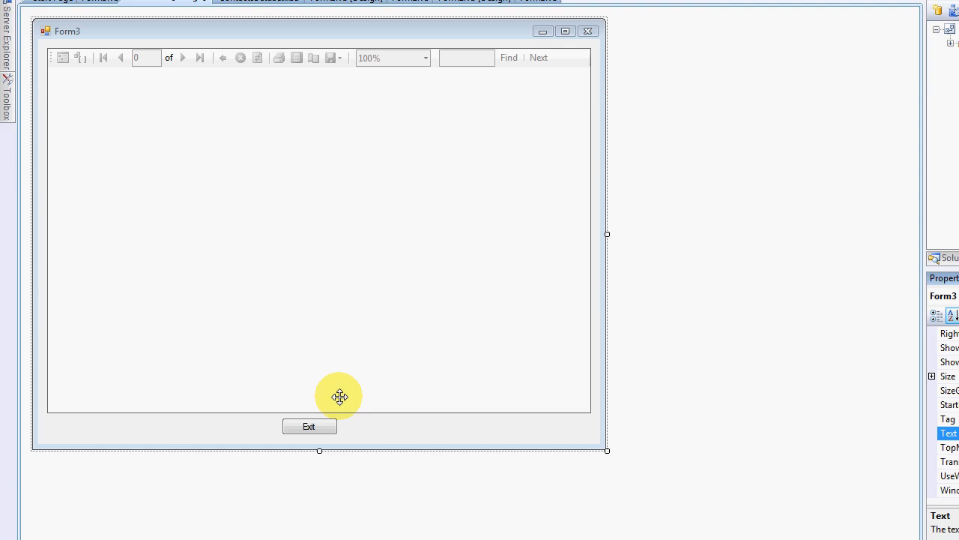
left_click(309, 425)
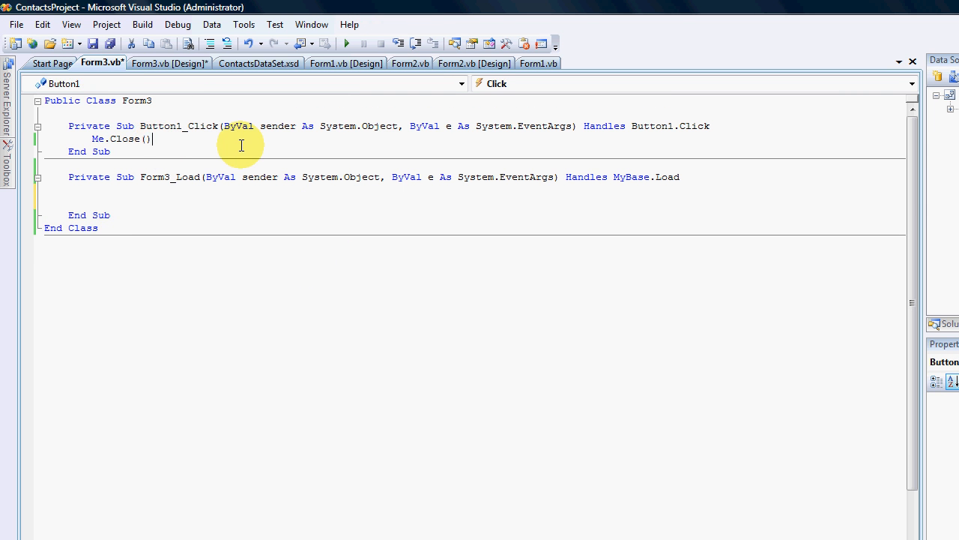
left_click(170, 63)
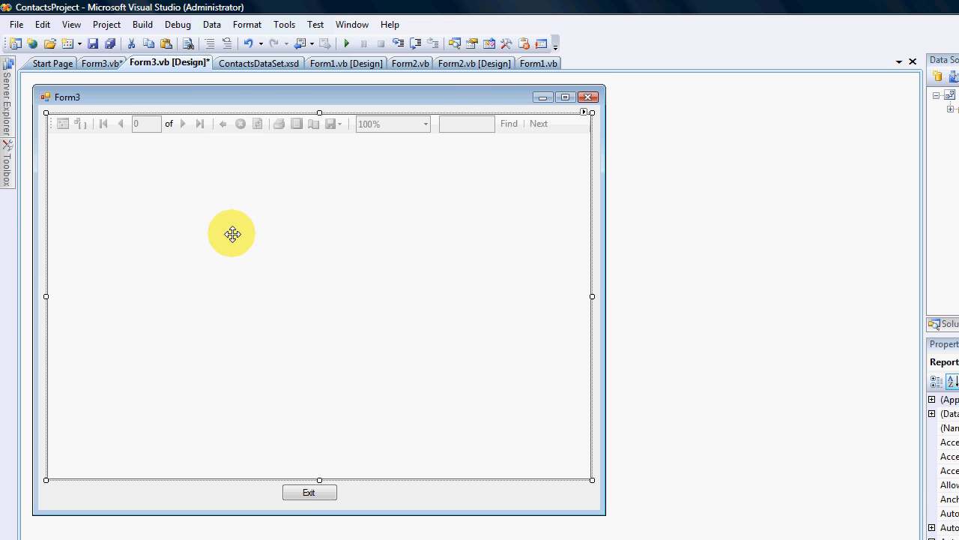
mouse_move(400, 267)
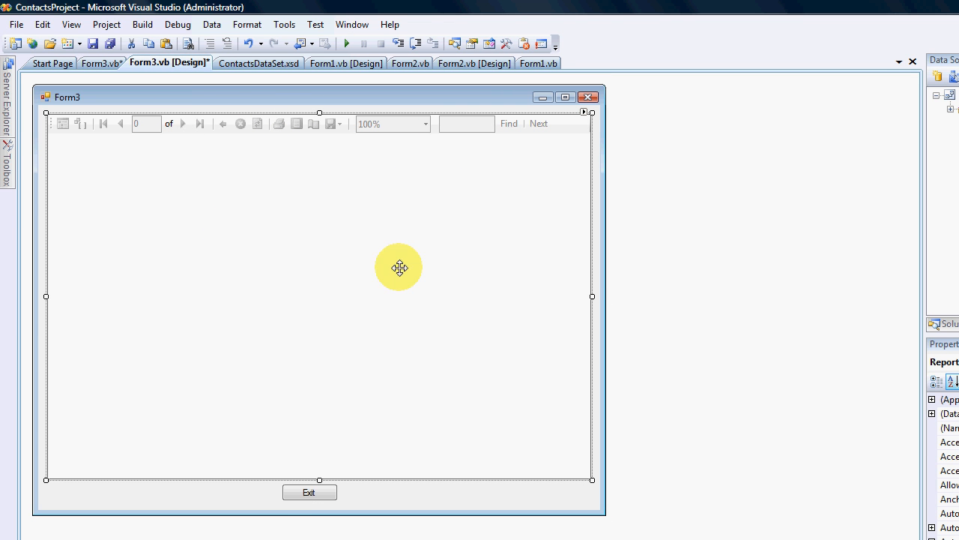
mouse_move(410, 263)
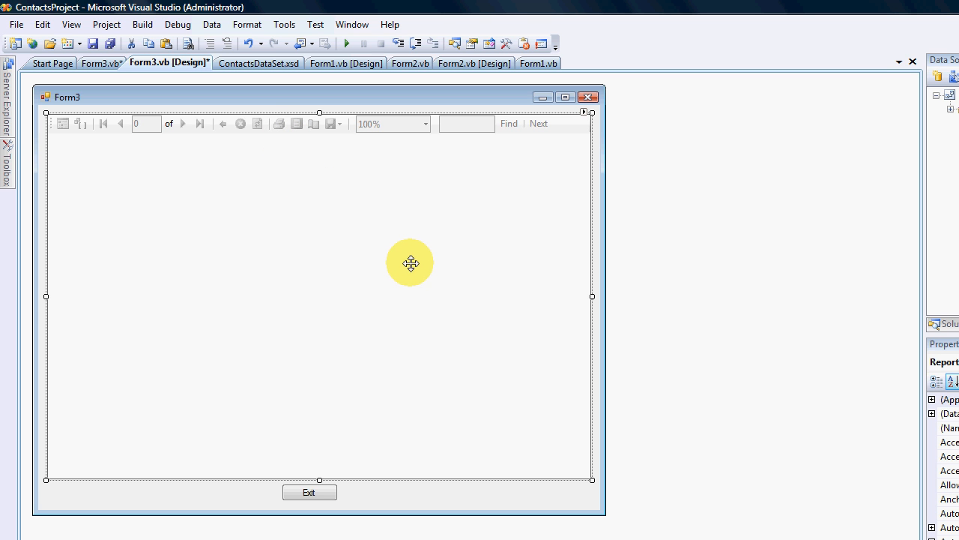
mouse_move(450, 290)
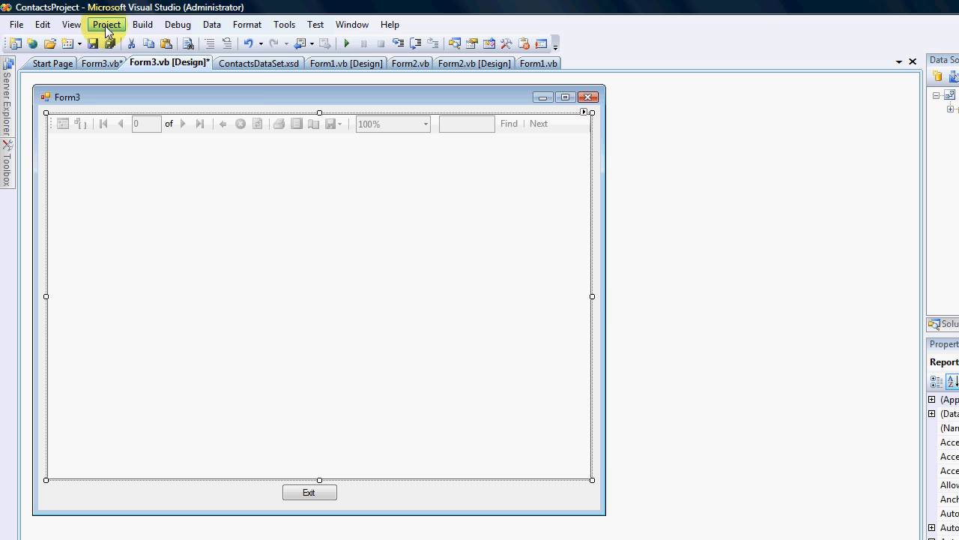
left_click(106, 24)
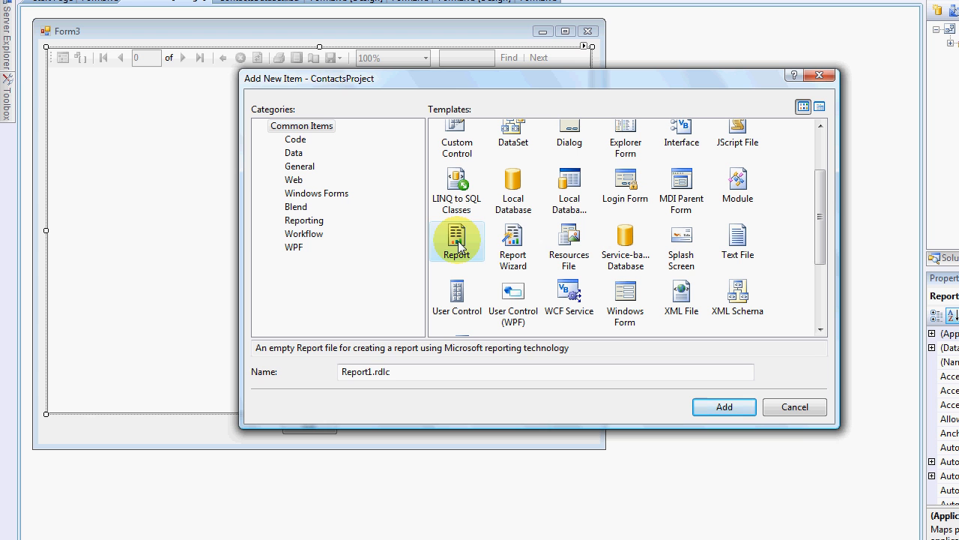
mouse_move(513, 240)
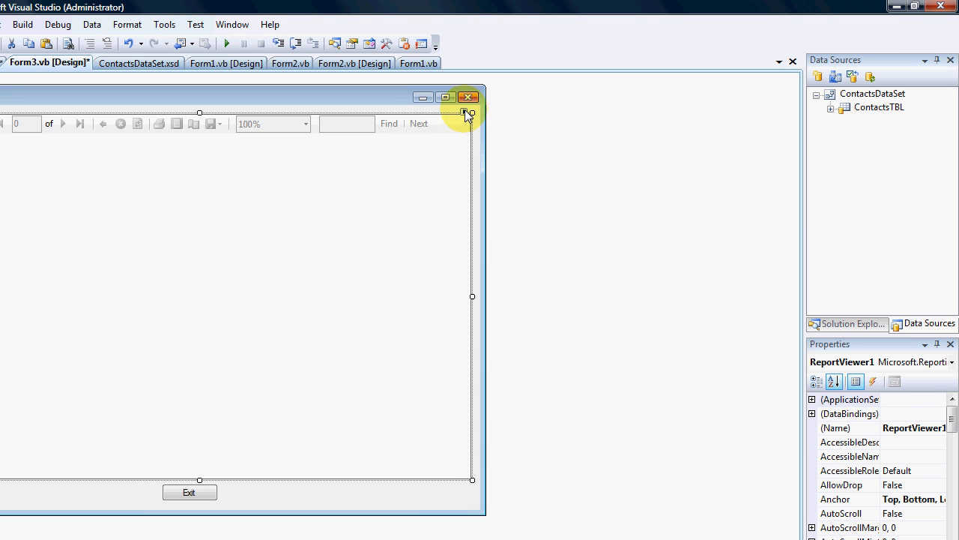
Step: Launch the Report Wizard from the ReportViewer smart tag and pass its welcome page
left_click(468, 113)
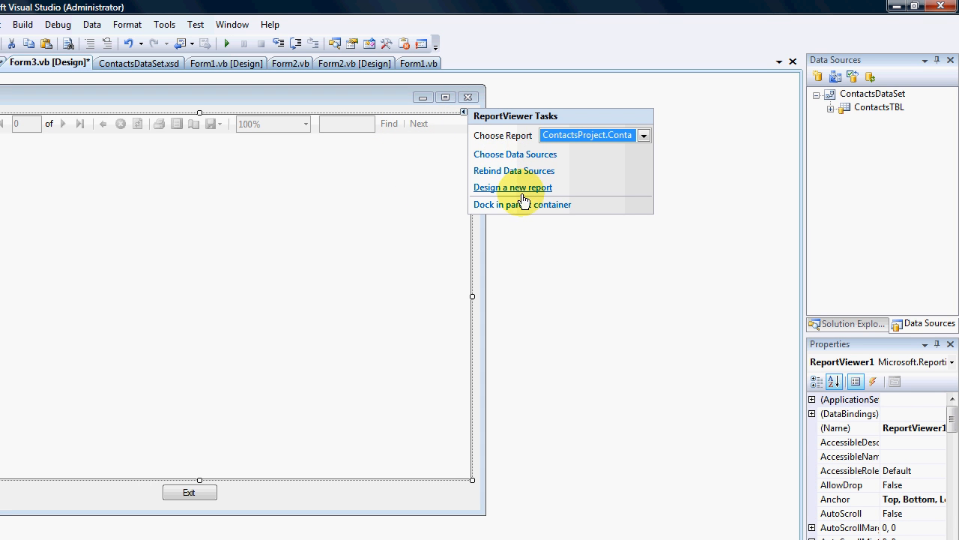
mouse_move(514, 187)
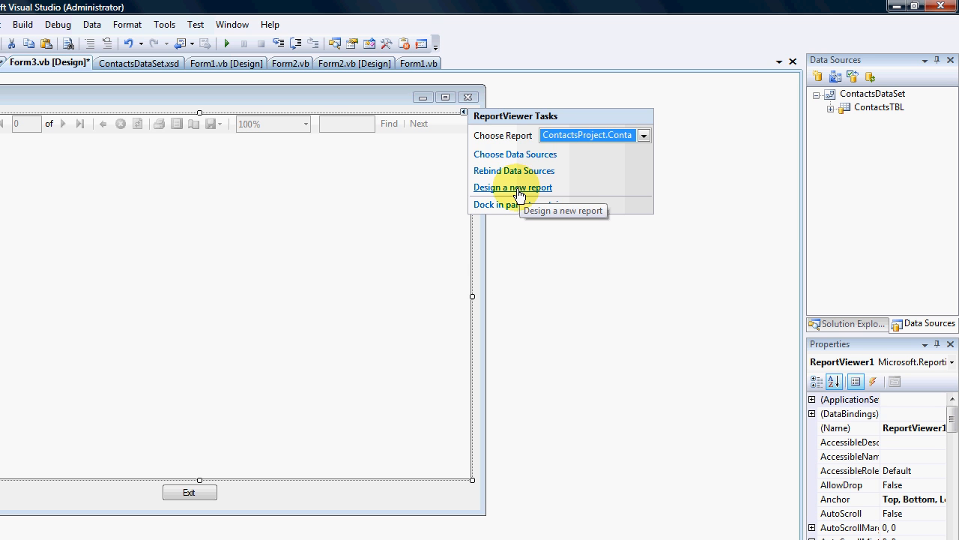
left_click(513, 187)
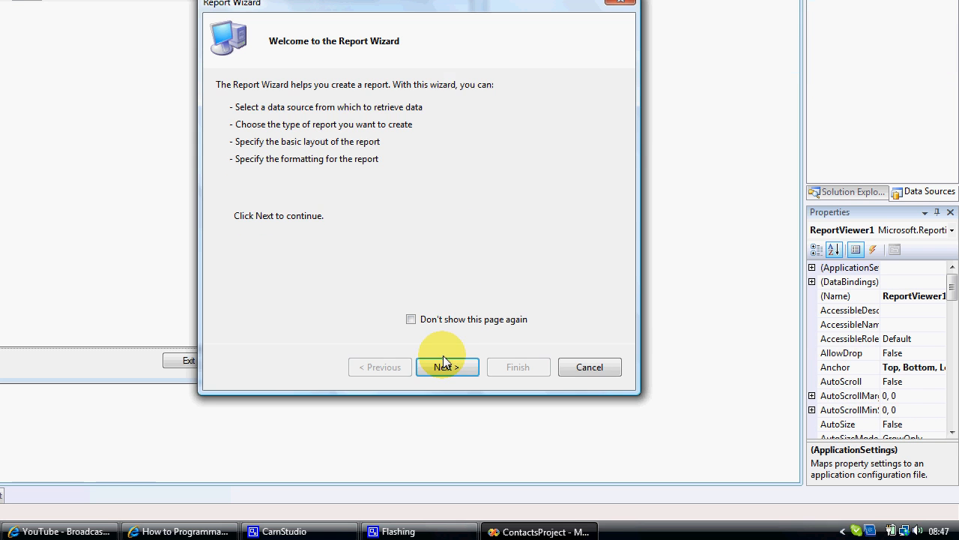
left_click(448, 366)
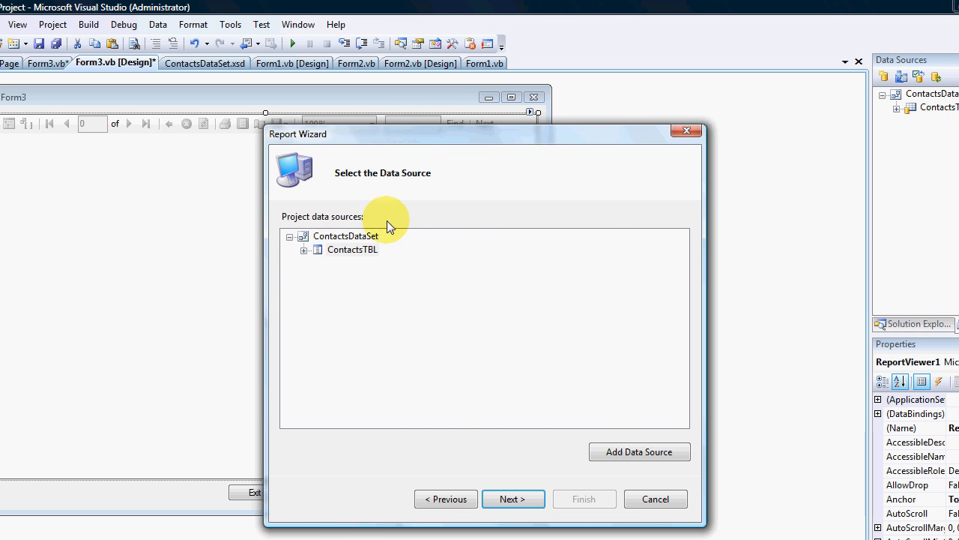
mouse_move(397, 269)
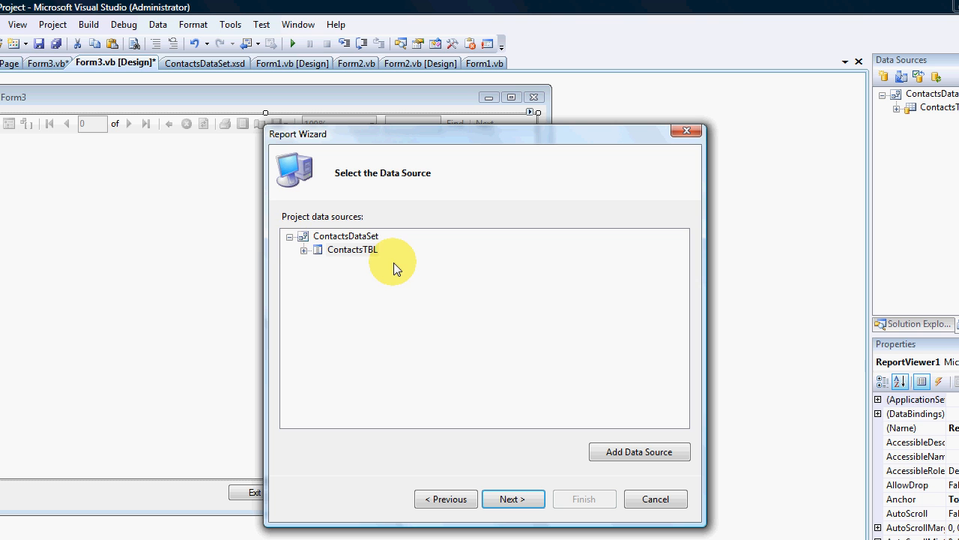
mouse_move(422, 247)
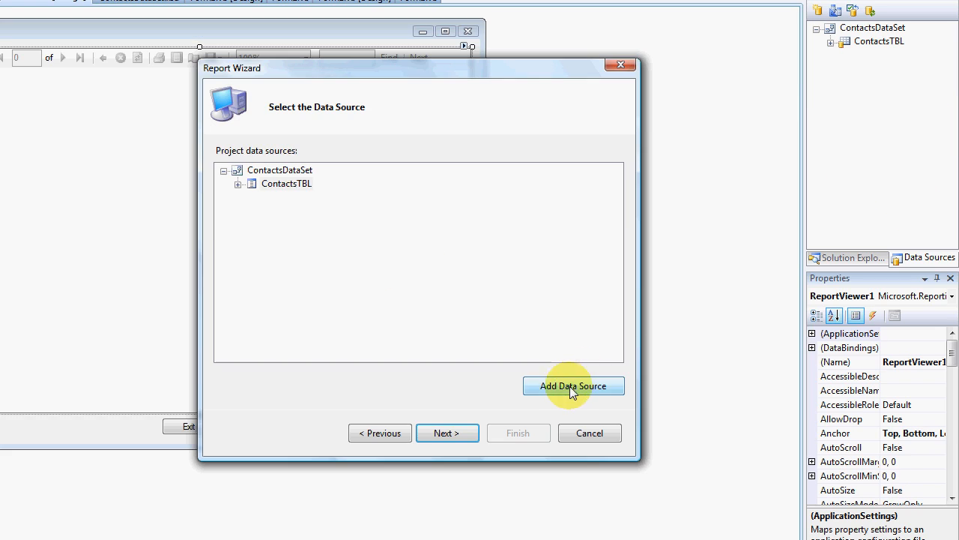
mouse_move(300, 185)
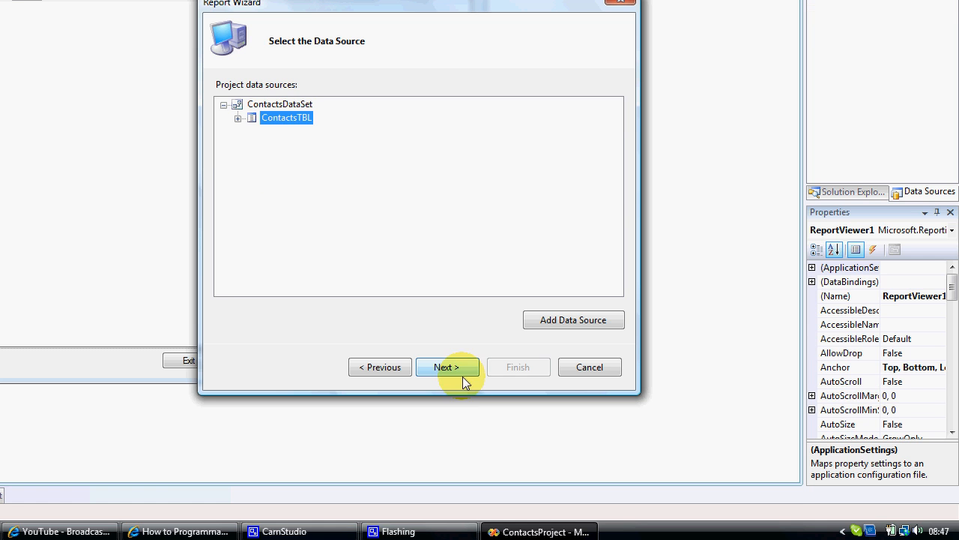
Step: Confirm ContactsTBL as the data source and choose a Tabular report type
left_click(448, 366)
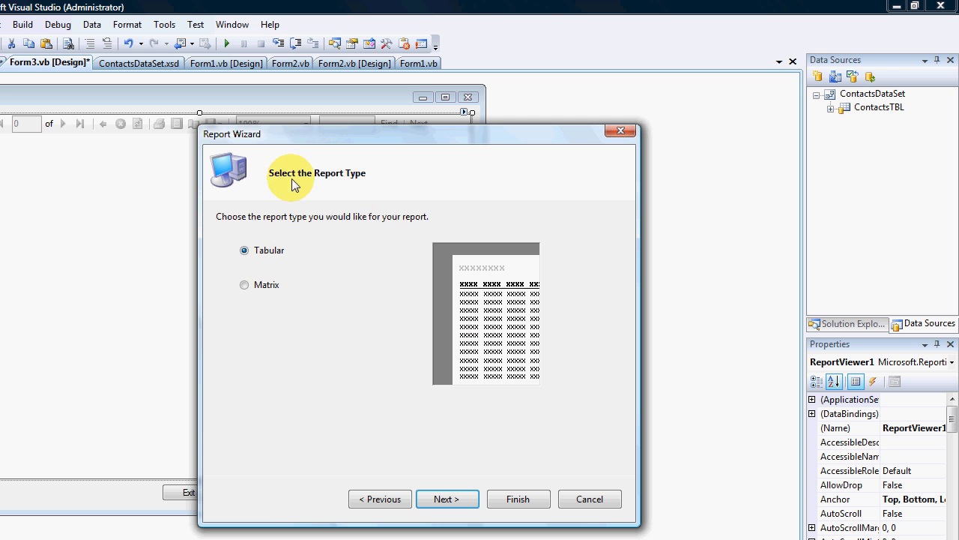
left_click(244, 284)
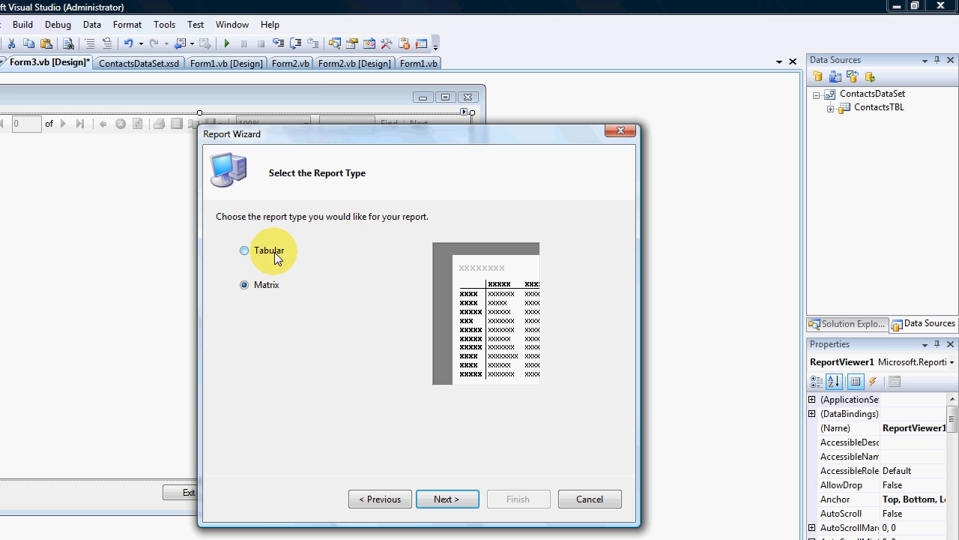
left_click(245, 250)
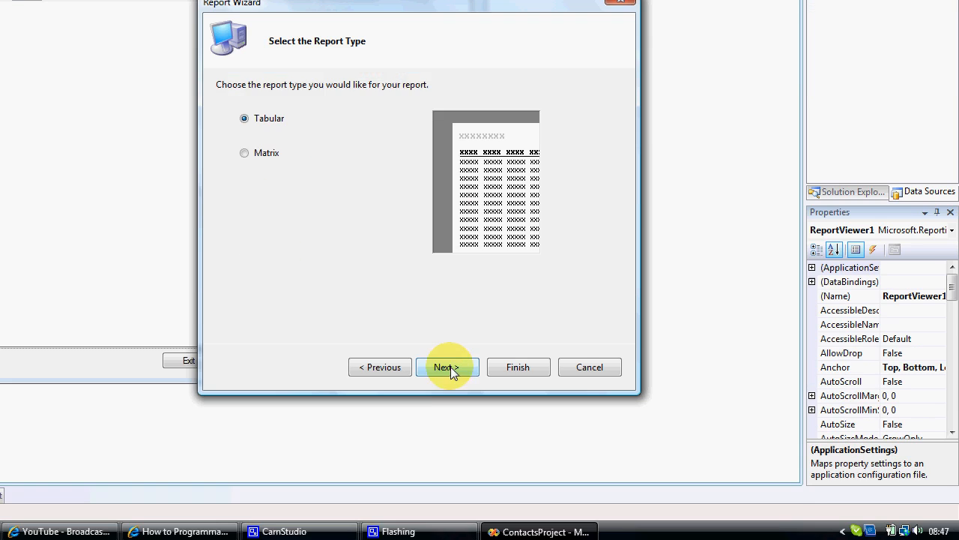
left_click(448, 367)
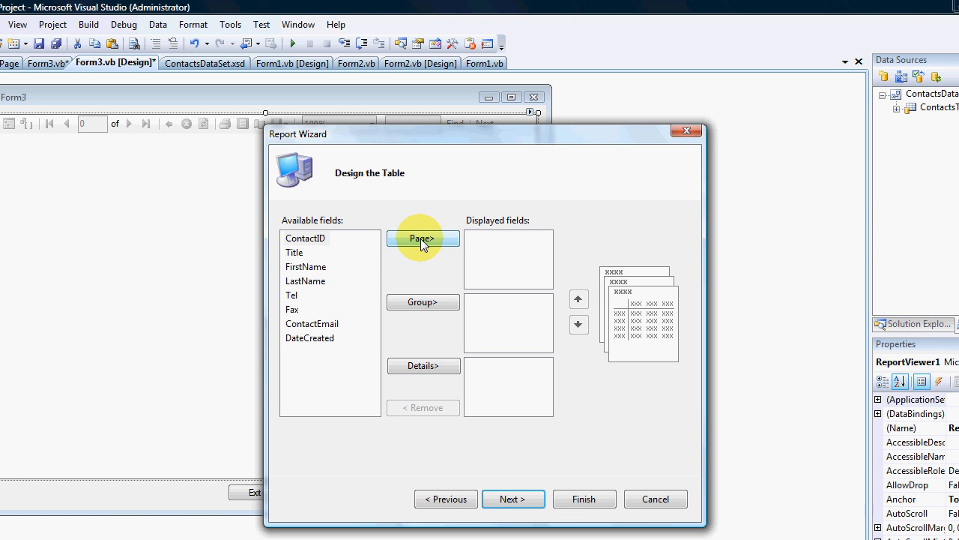
mouse_move(326, 248)
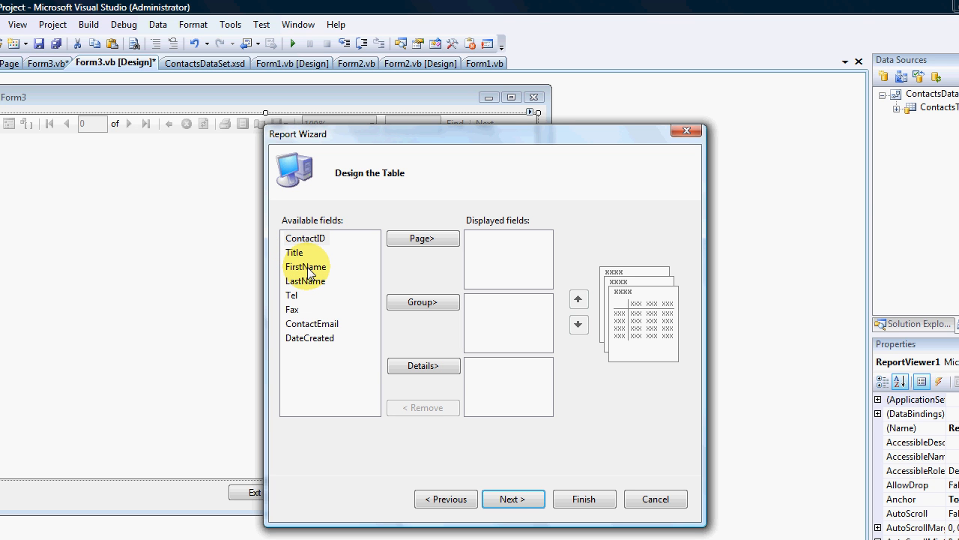
Step: Add Title, FirstName, LastName, Tel, Fax and ContactEmail to the Details fields
left_click(294, 252)
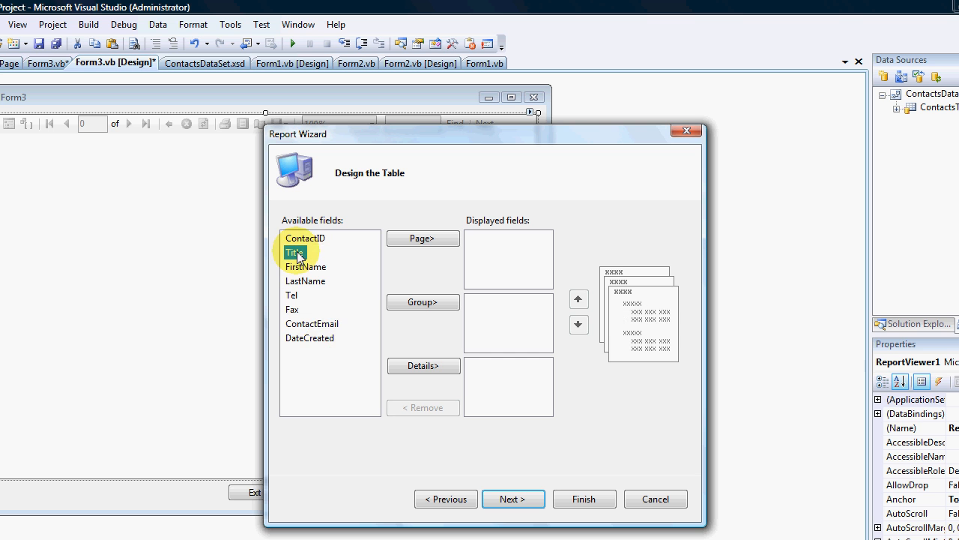
left_click(422, 365)
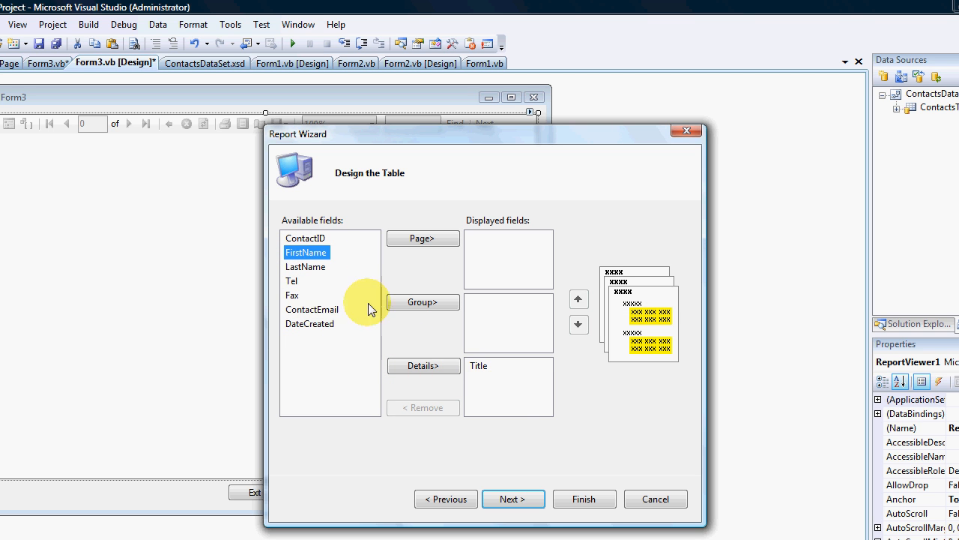
left_click(423, 366)
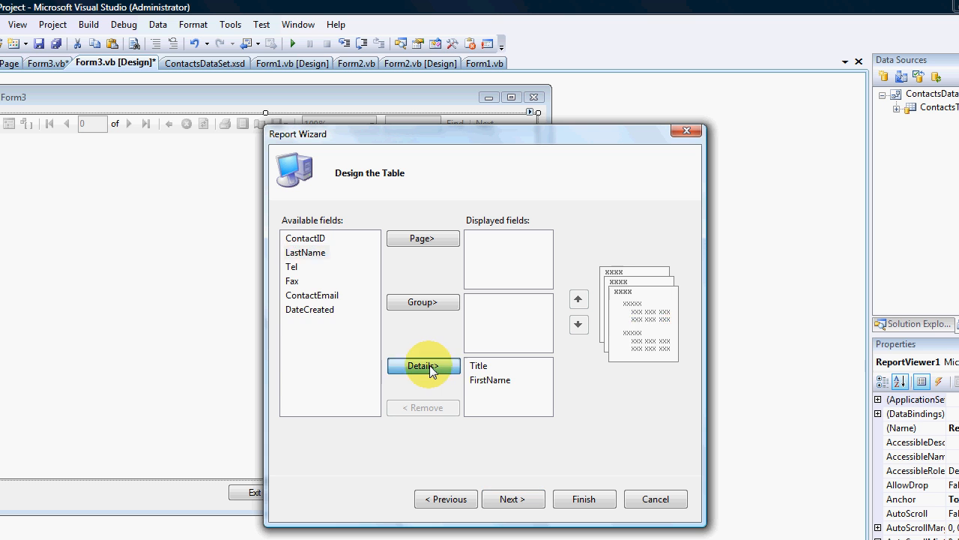
left_click(423, 366)
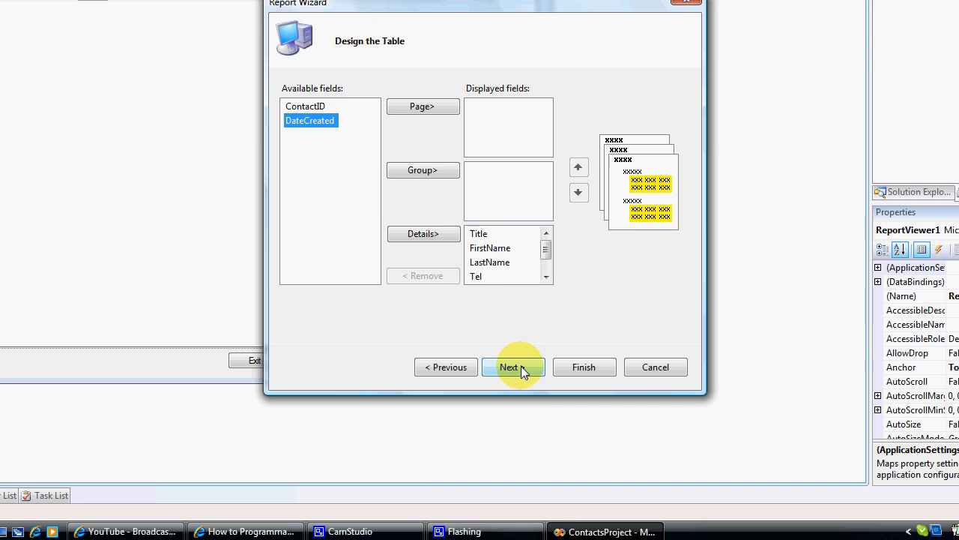
Step: Give the table a Block layout and the Slate style
left_click(513, 367)
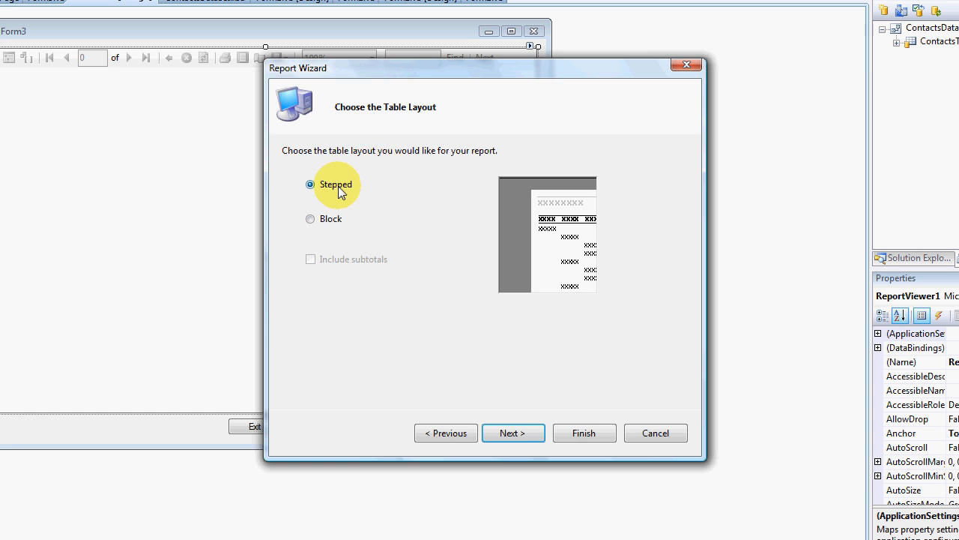
left_click(311, 218)
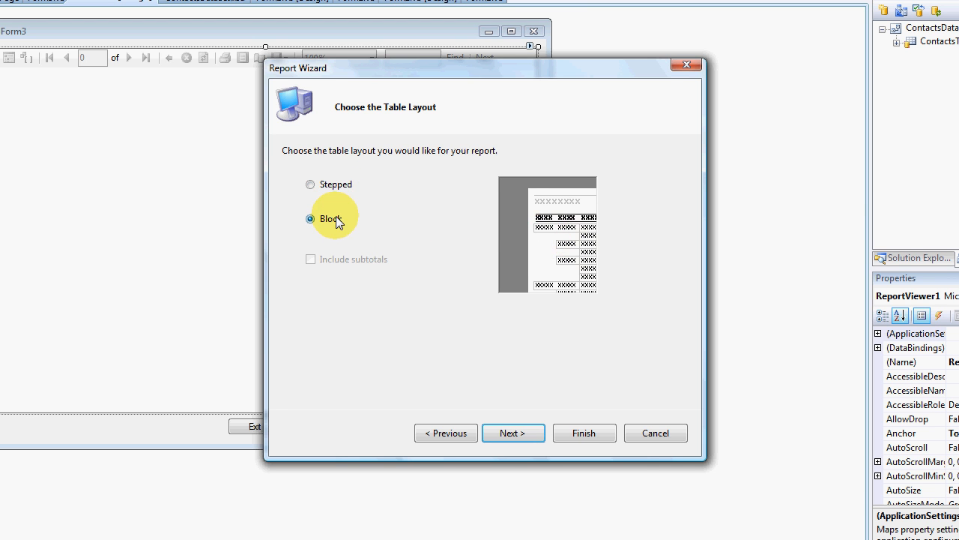
left_click(513, 433)
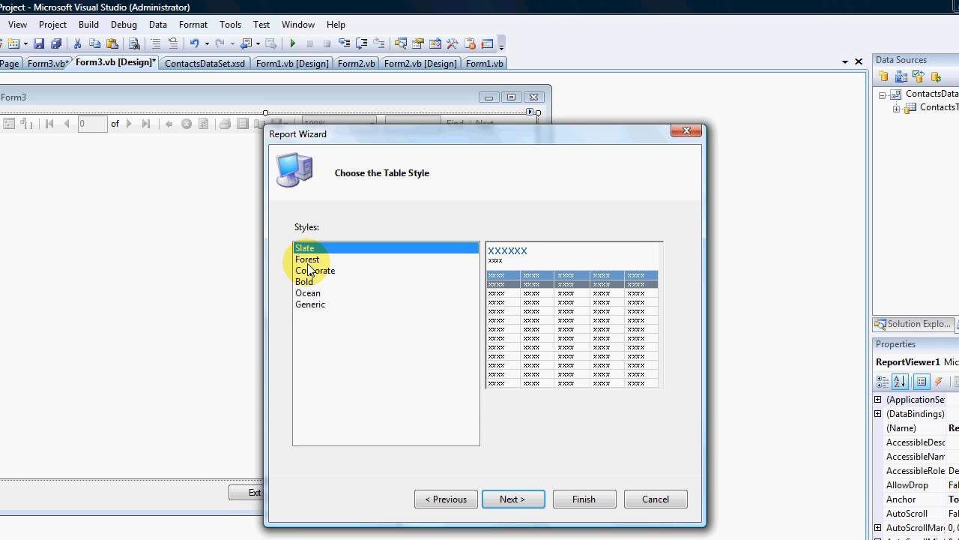
left_click(307, 293)
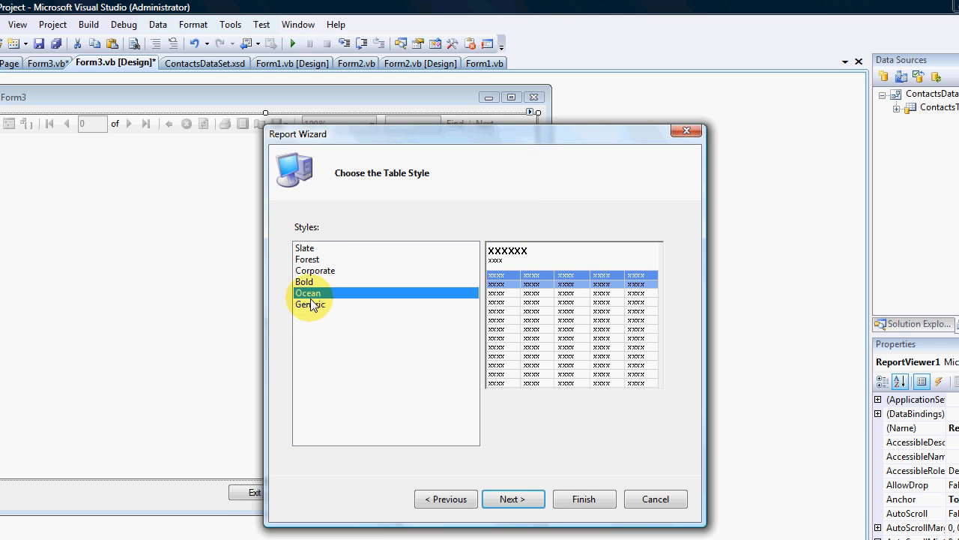
left_click(308, 259)
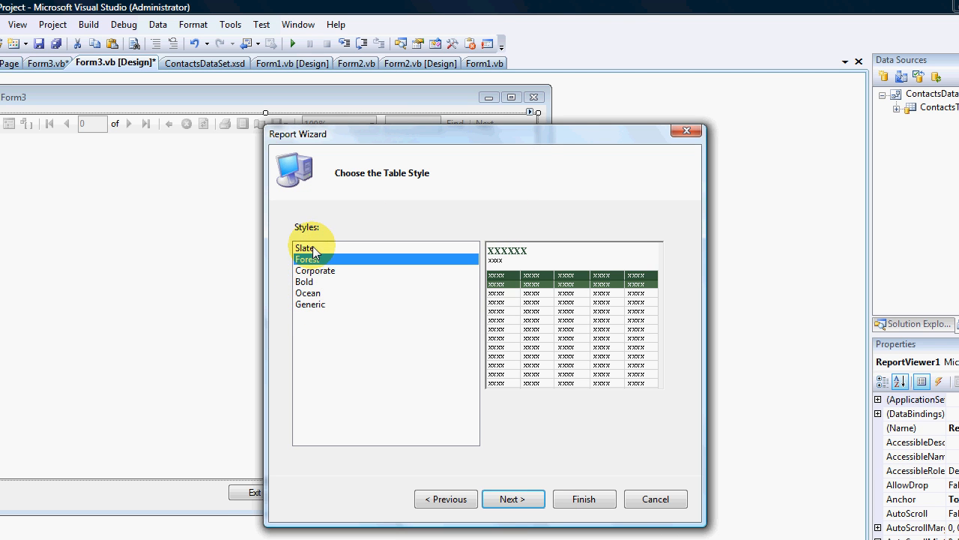
left_click(305, 247)
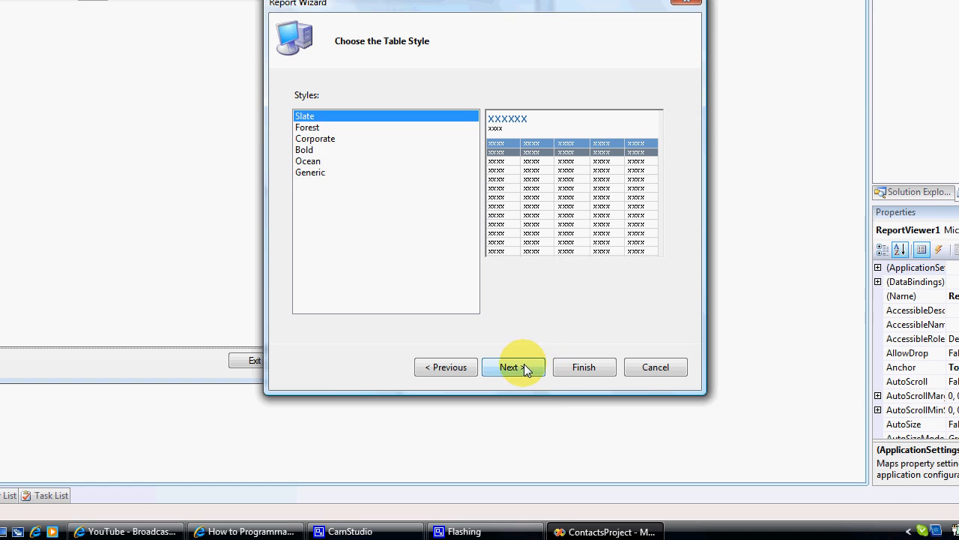
Step: Name the report ContactReport and finish the wizard
left_click(514, 367)
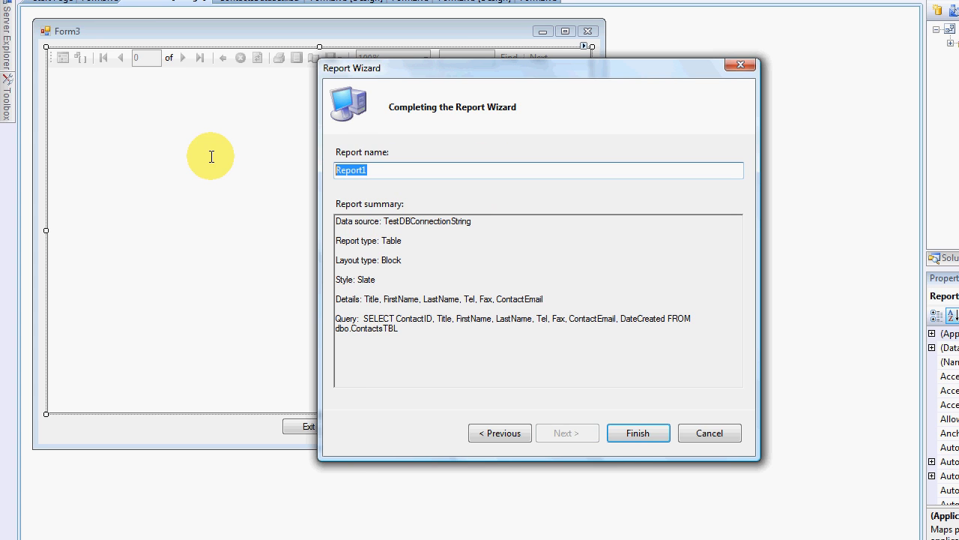
type("C")
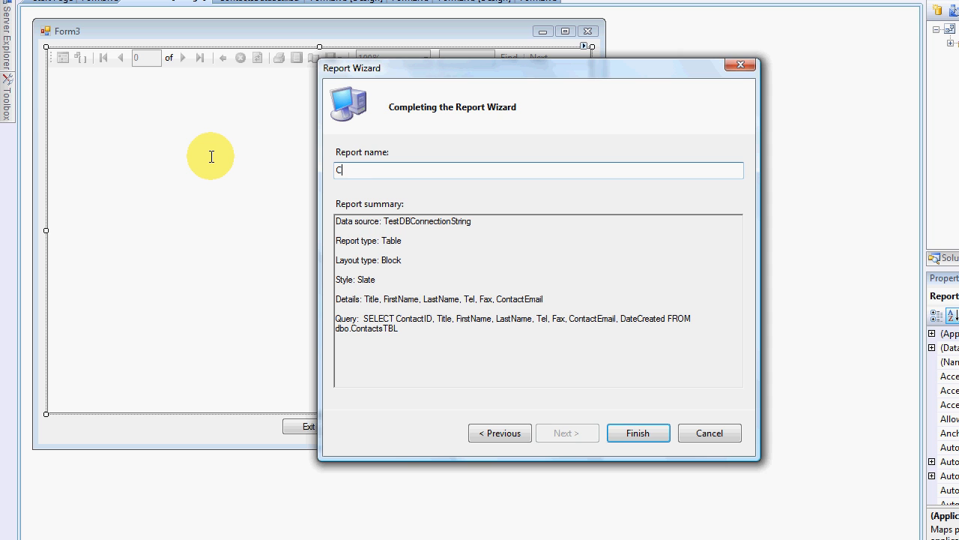
type("ustomer")
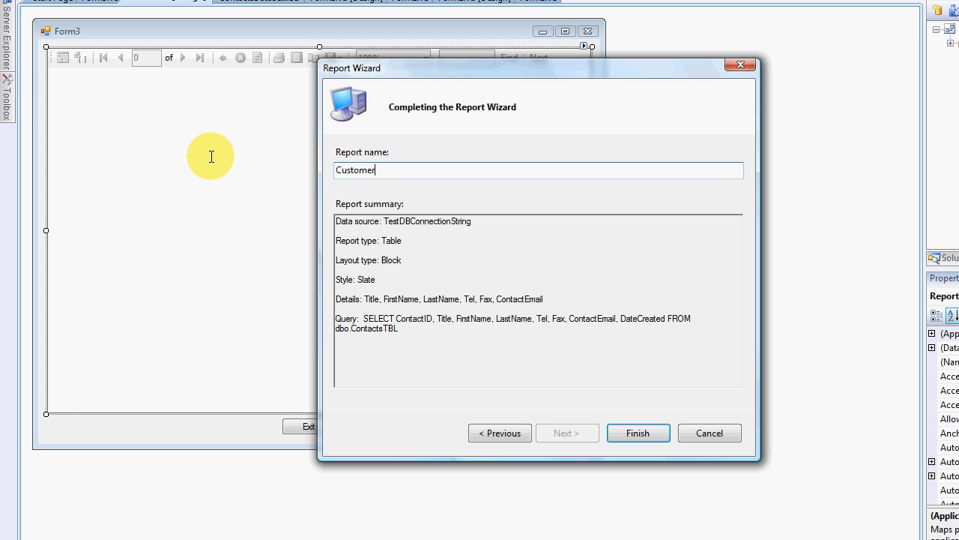
type("Report")
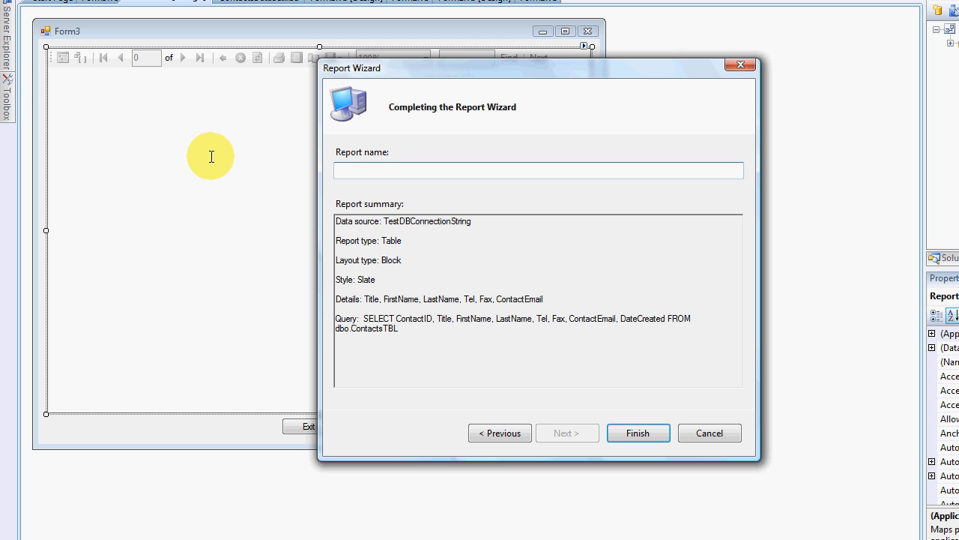
type("Contact")
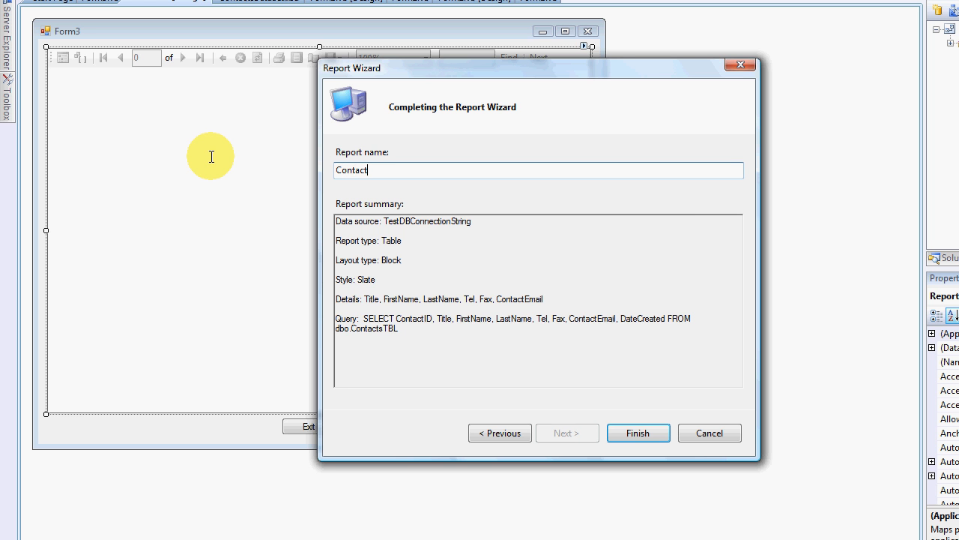
type("Report")
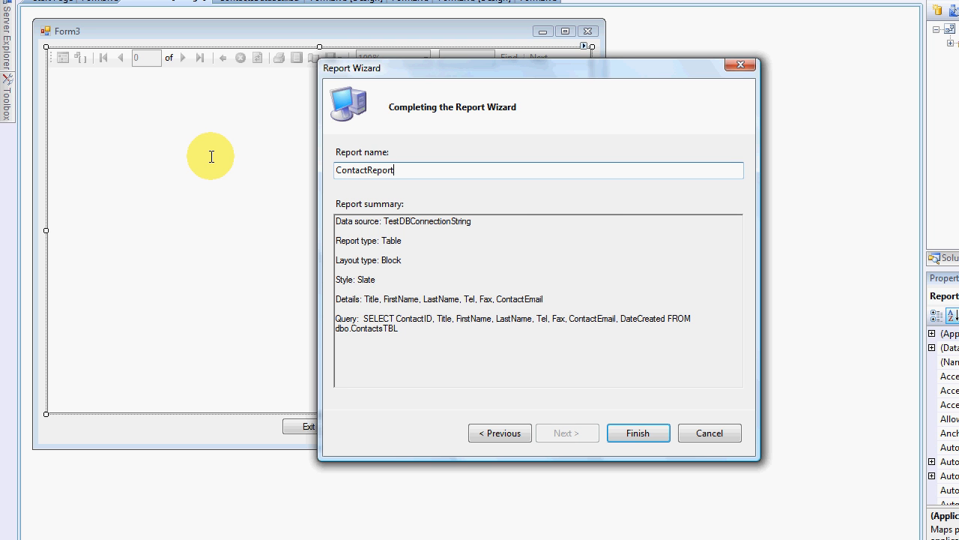
left_click(638, 432)
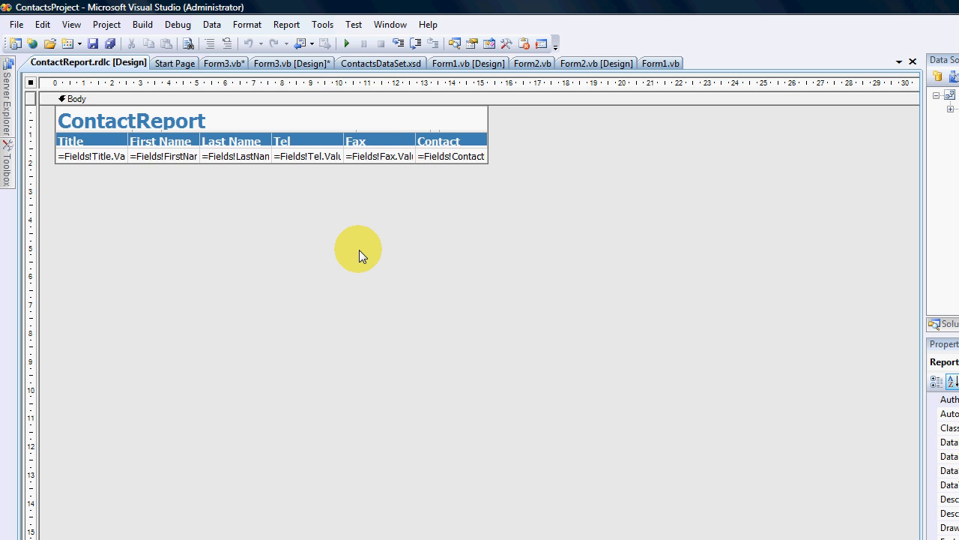
mouse_move(423, 123)
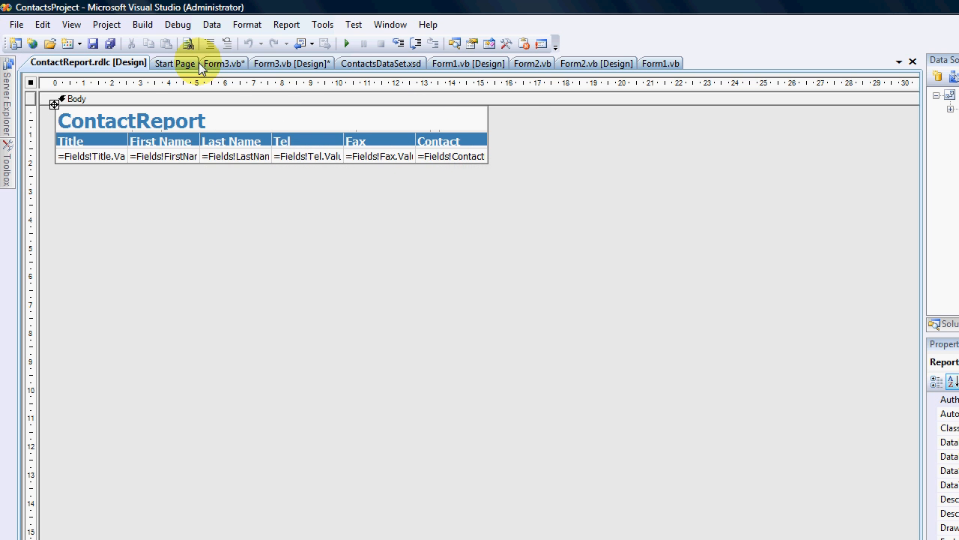
Step: Point Form3's report viewer at ContactsProject.ContactReport.rdlc and start debugging
left_click(291, 63)
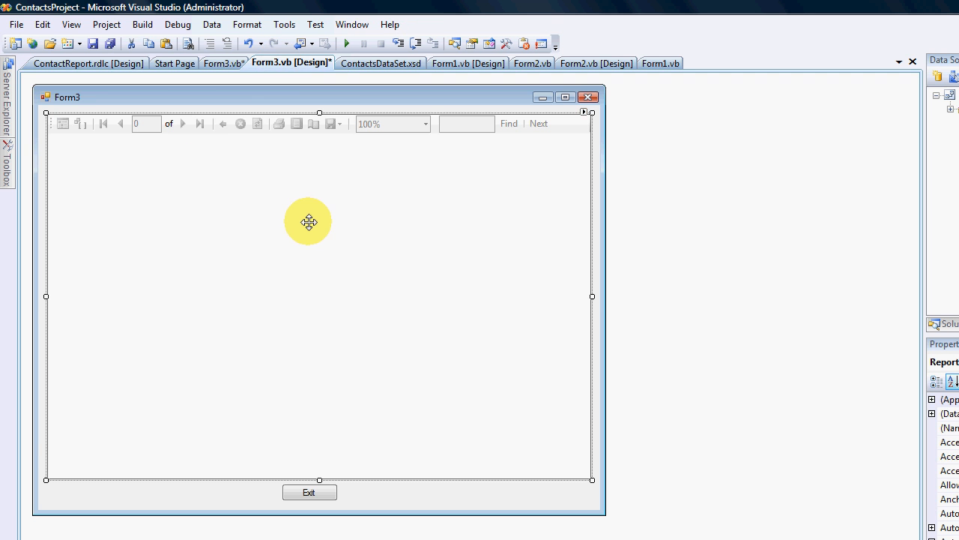
mouse_move(584, 114)
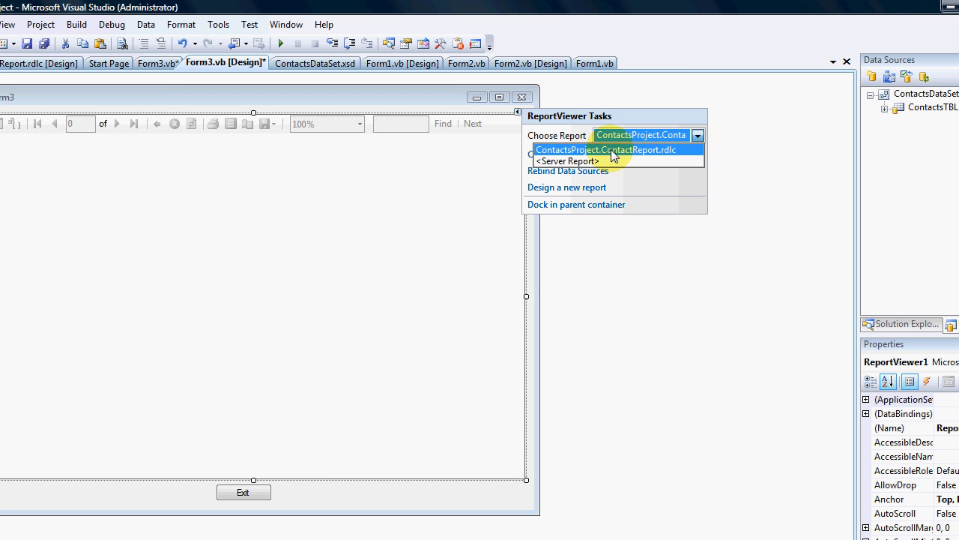
mouse_move(615, 160)
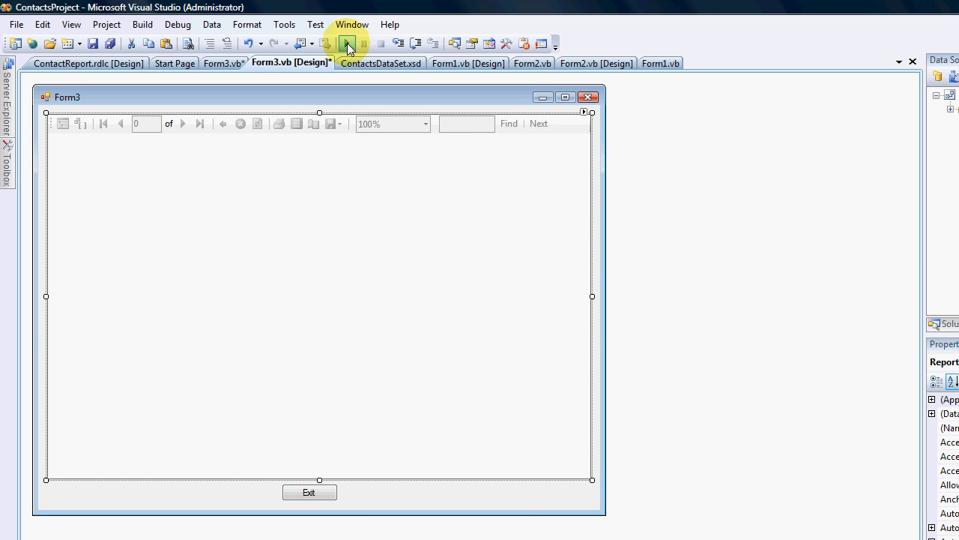
left_click(347, 43)
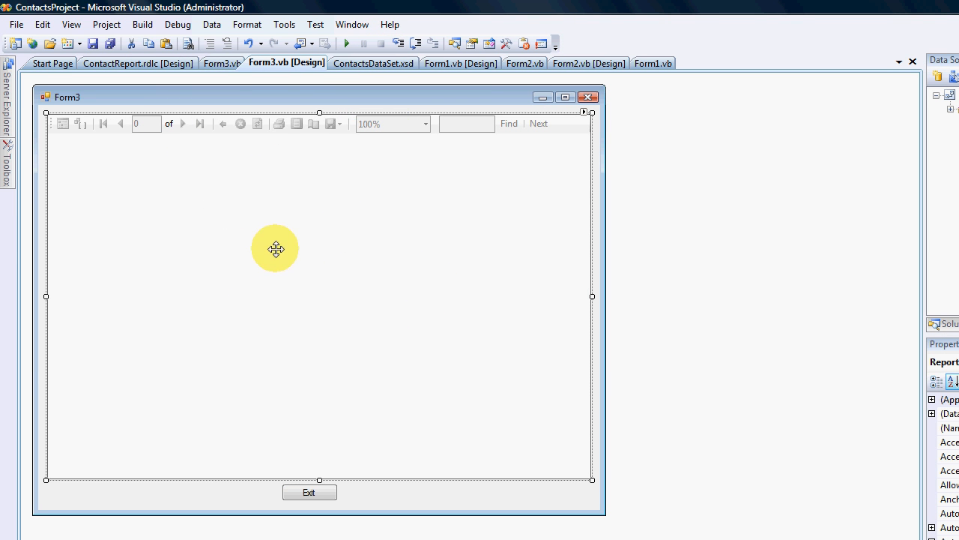
mouse_move(286, 132)
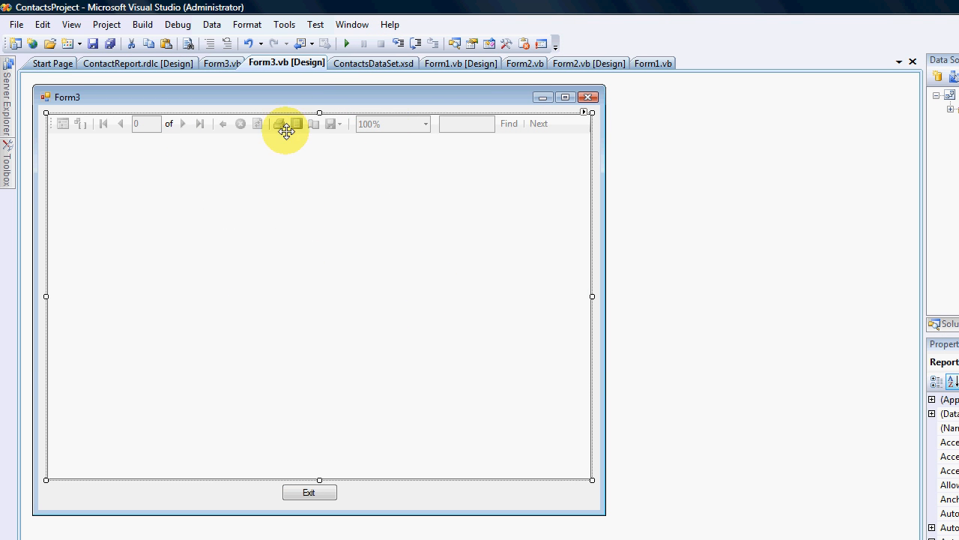
Step: In Form3_Load, add the ContactsTBL Fill call and ReportViewer1.RefreshReport()
left_click(222, 63)
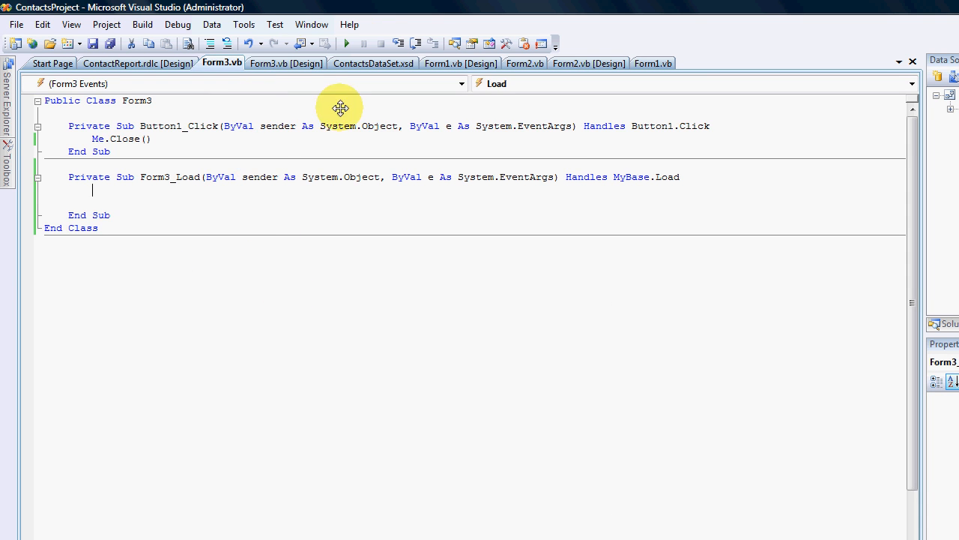
left_click(285, 63)
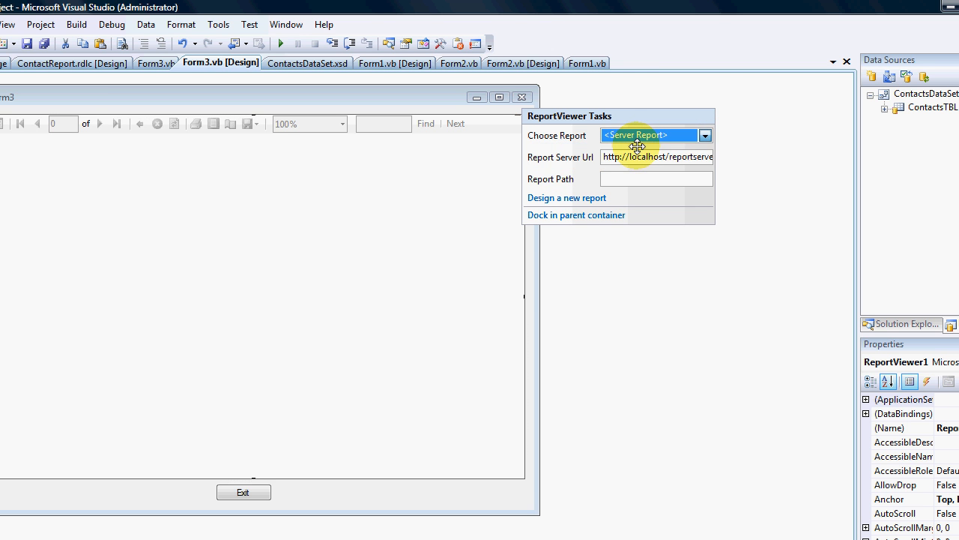
left_click(703, 135)
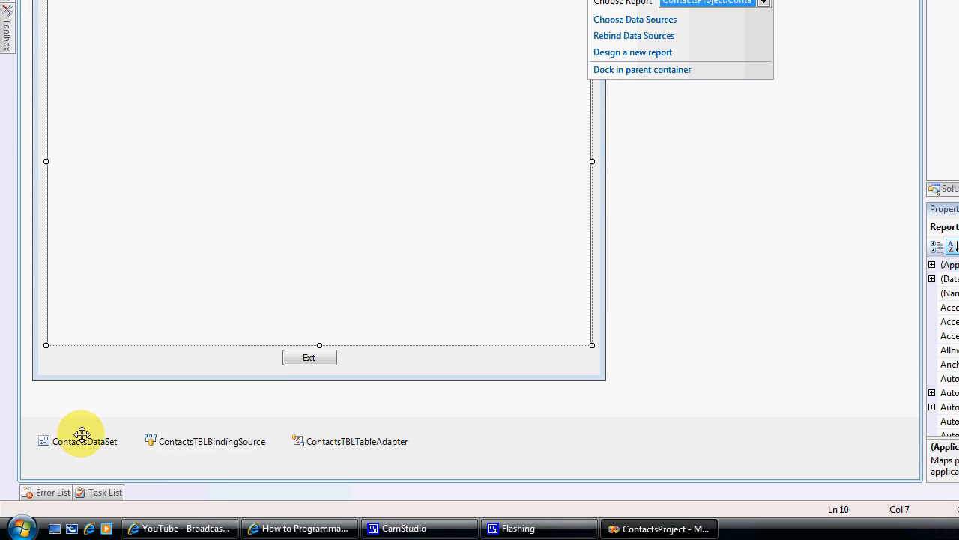
mouse_move(375, 451)
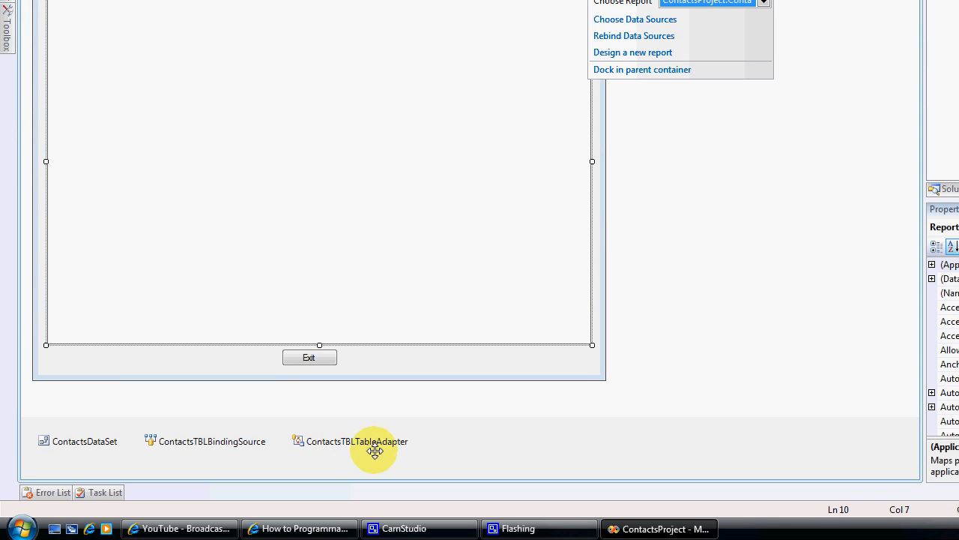
left_click(206, 440)
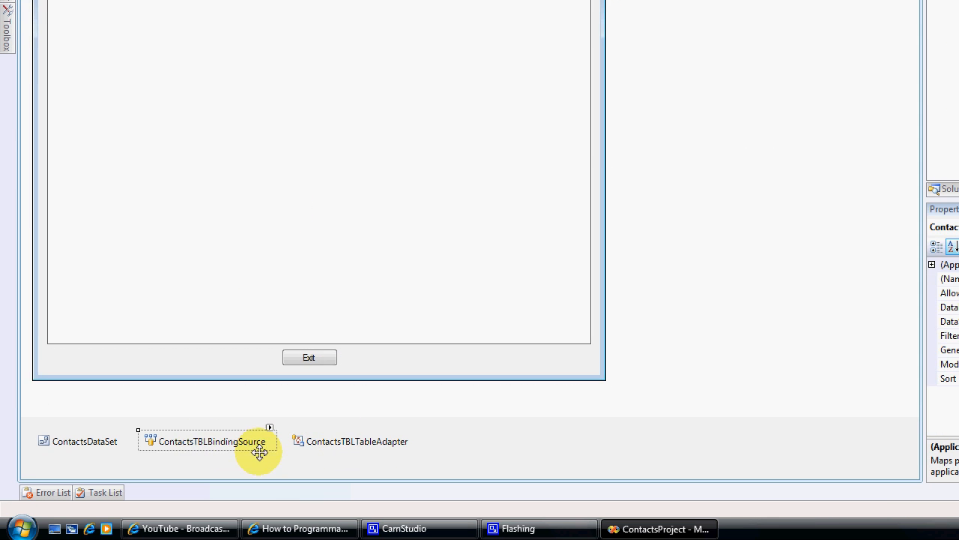
left_click(357, 441)
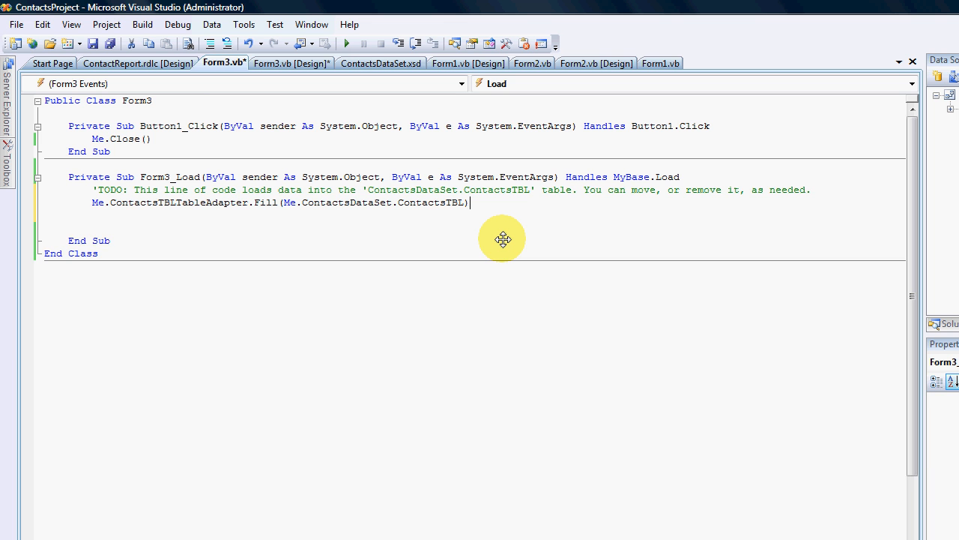
type("Me.ReportViewer1.RefreshReport(")
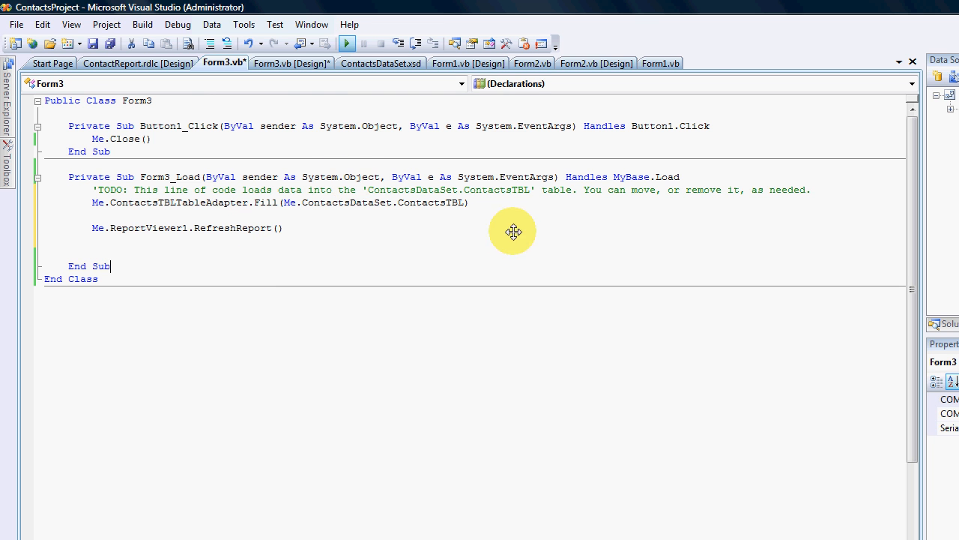
left_click(347, 43)
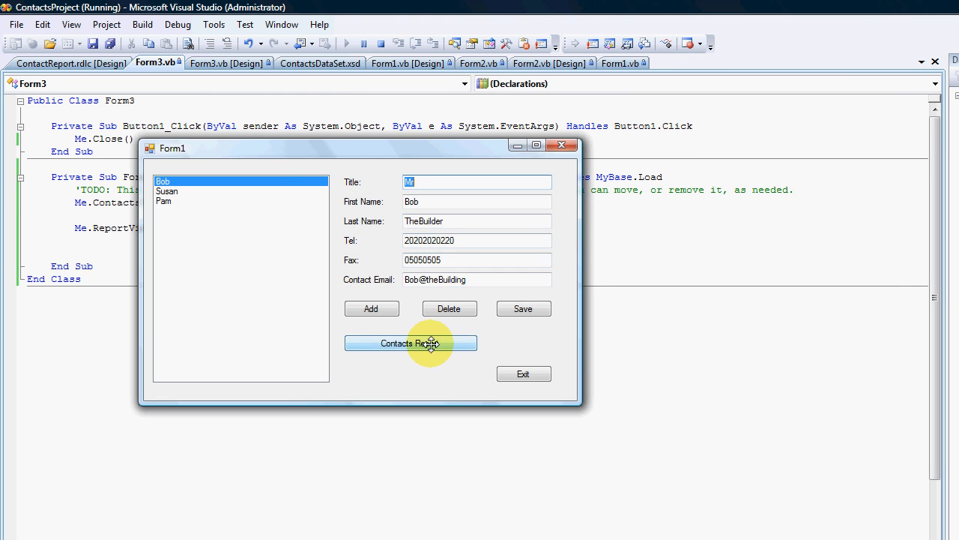
left_click(410, 343)
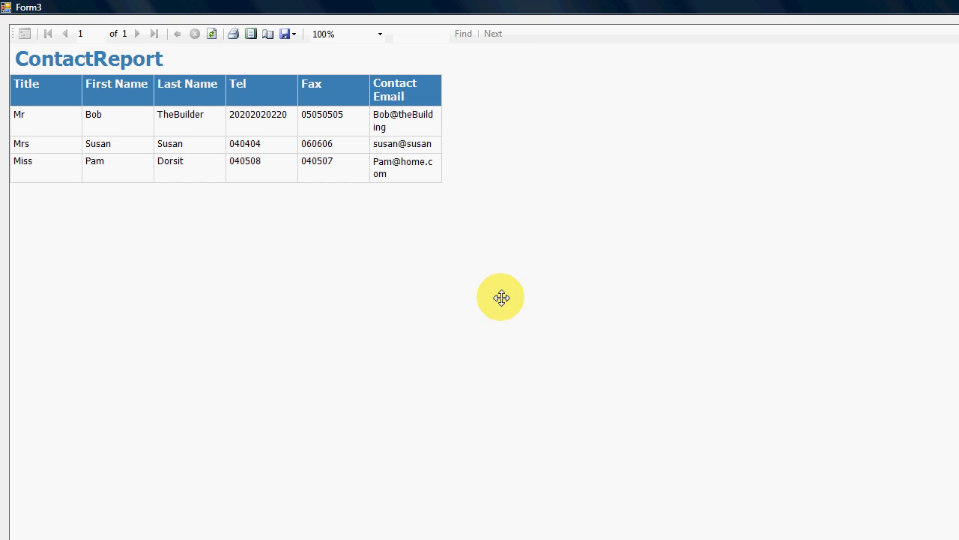
mouse_move(413, 235)
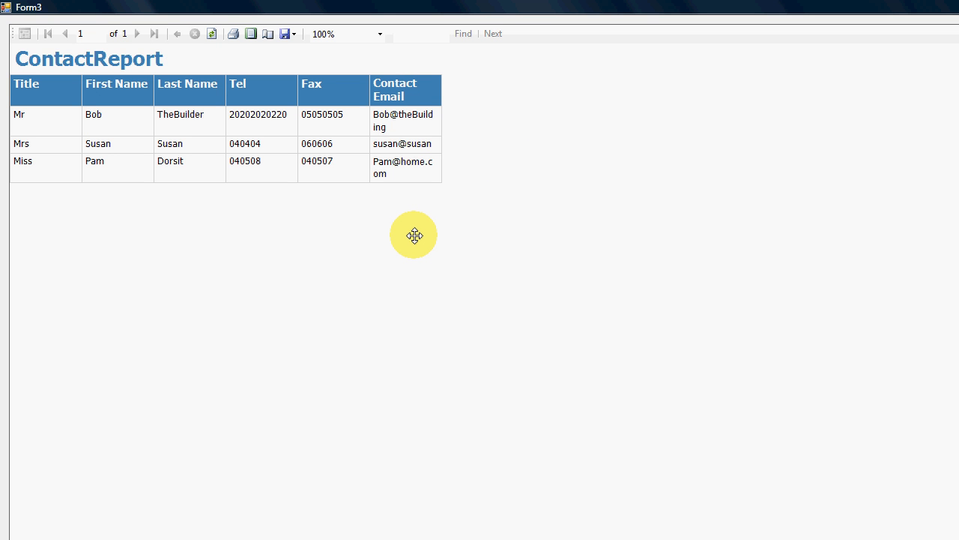
mouse_move(152, 100)
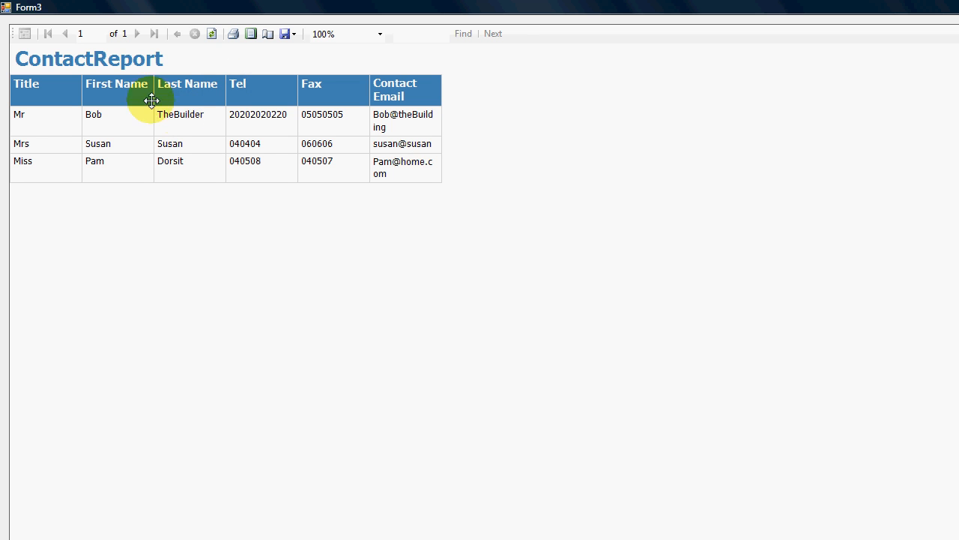
mouse_move(477, 55)
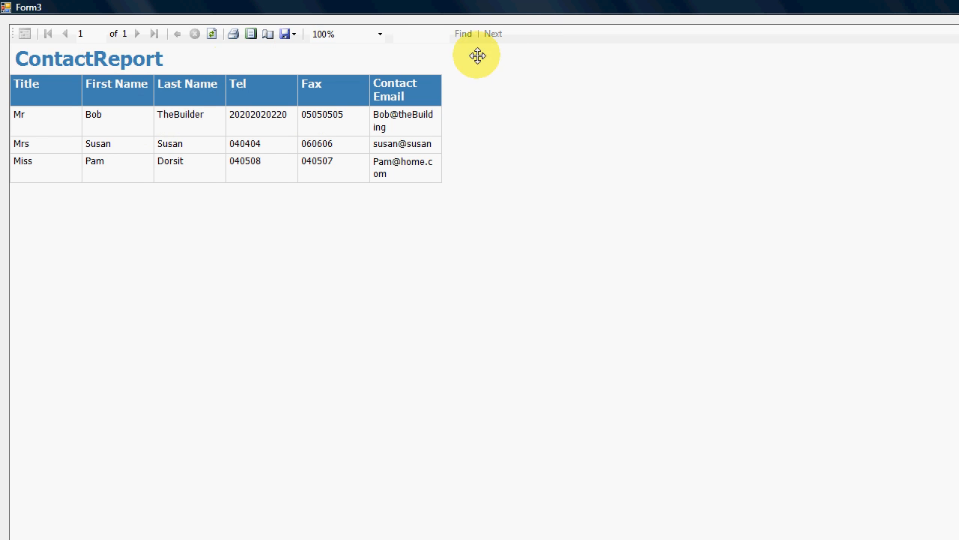
mouse_move(28, 34)
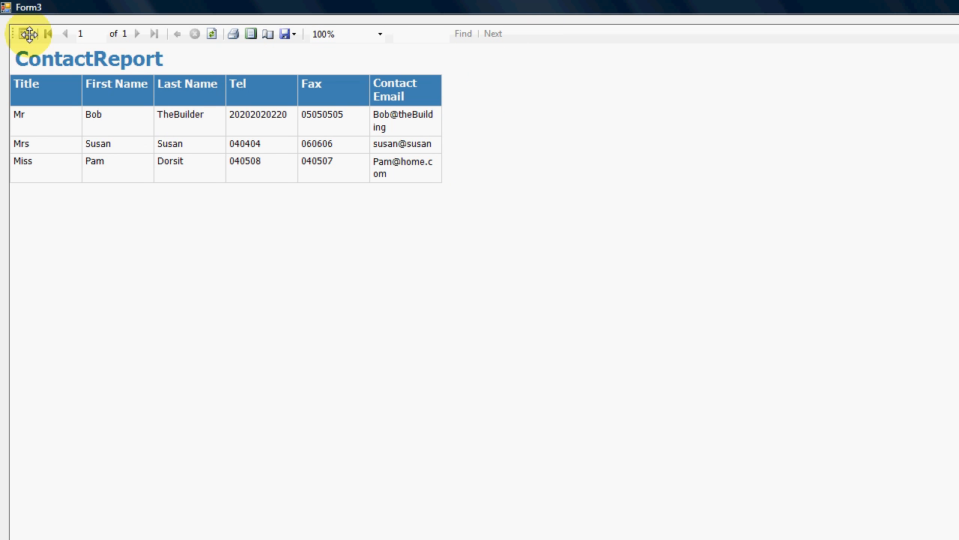
mouse_move(312, 133)
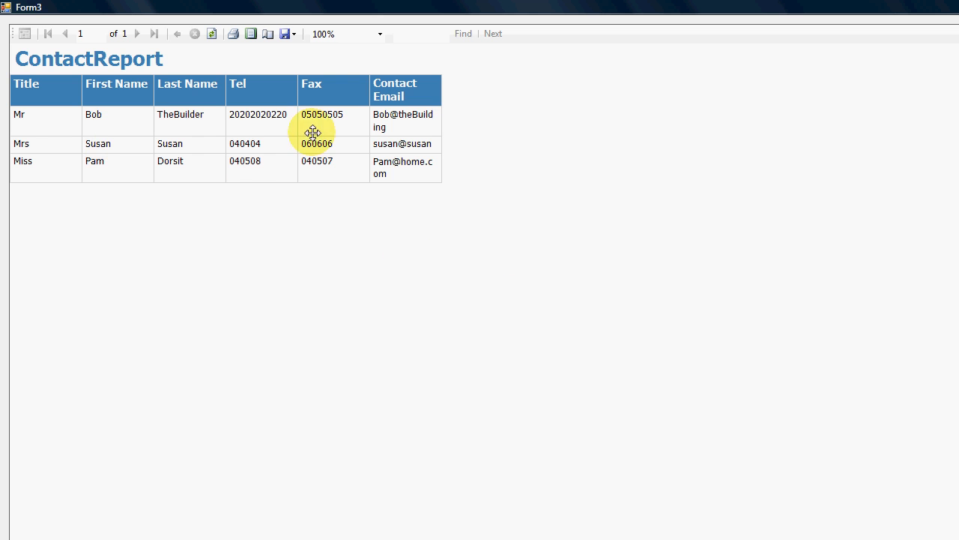
mouse_move(546, 72)
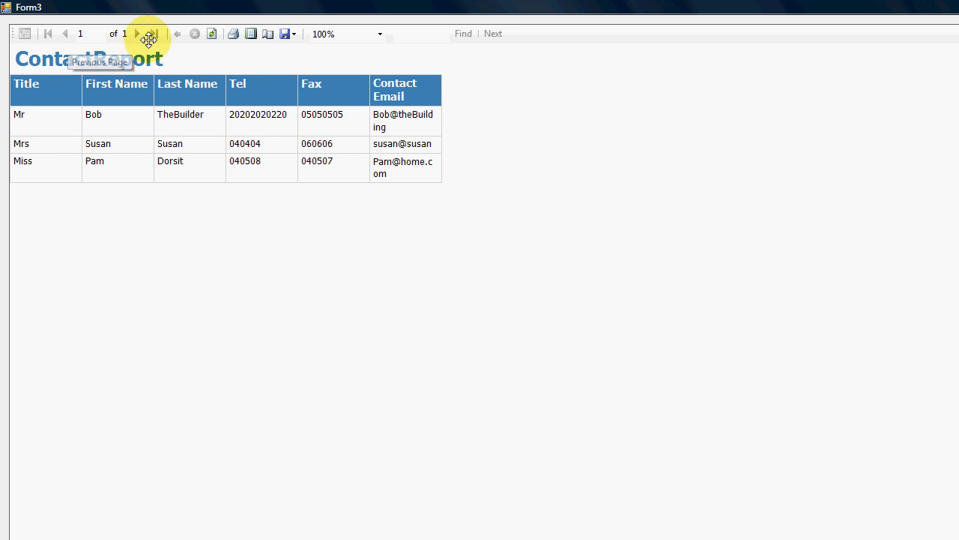
mouse_move(211, 34)
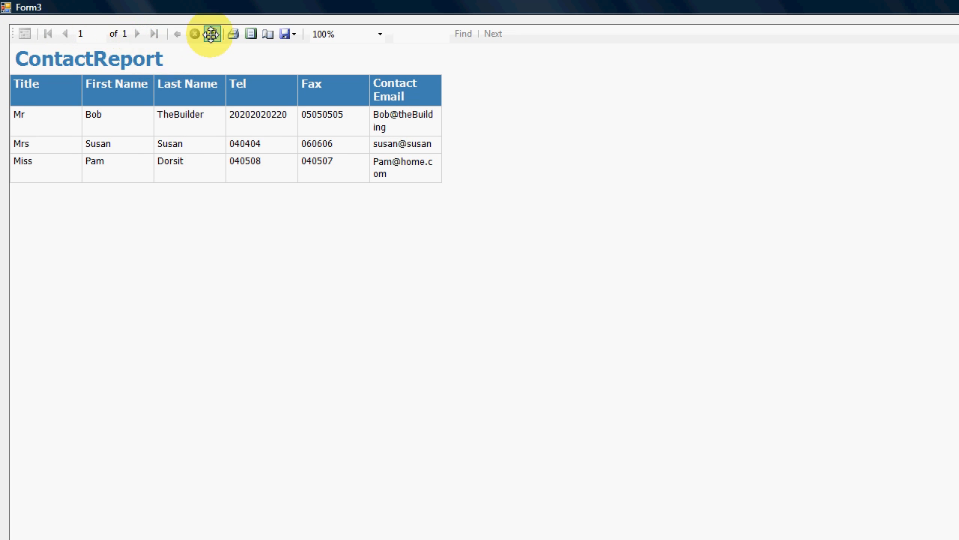
mouse_move(212, 33)
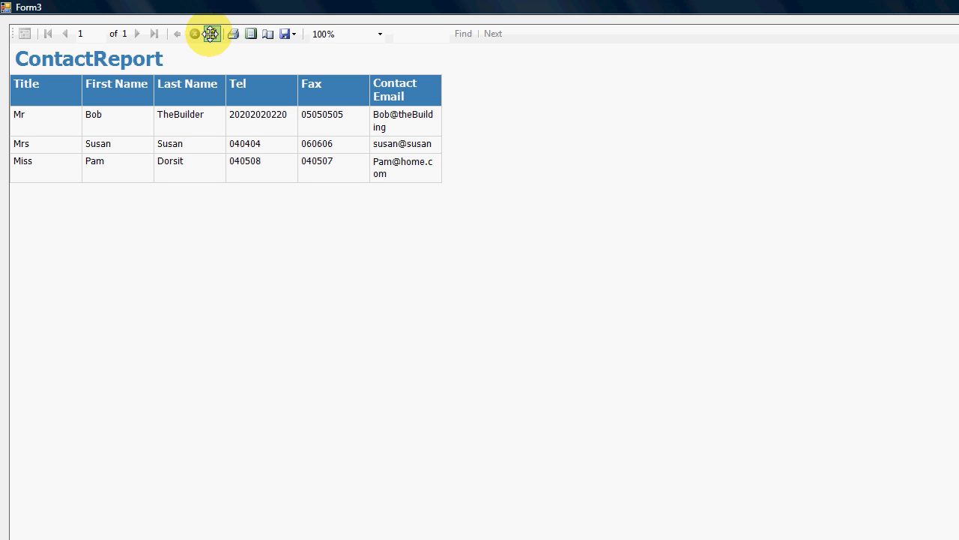
mouse_move(234, 34)
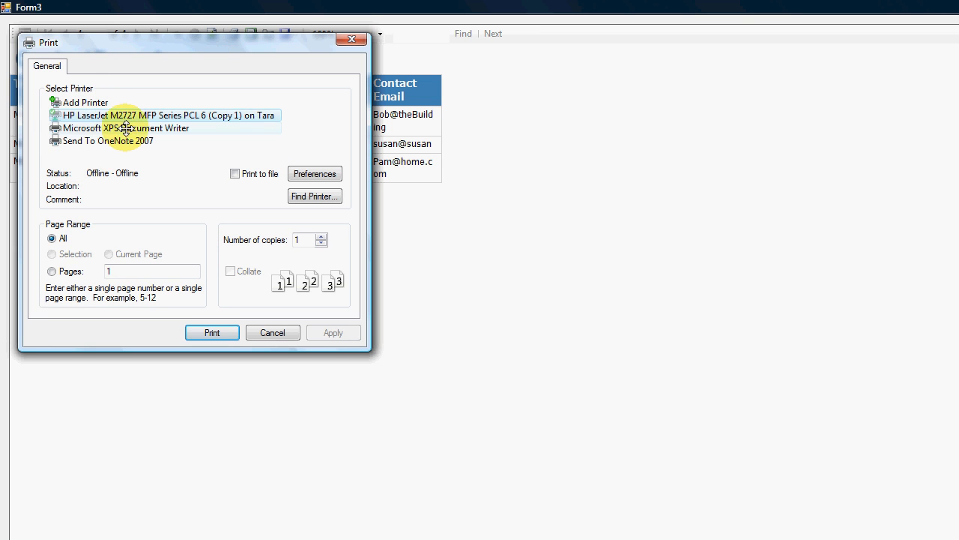
mouse_move(150, 142)
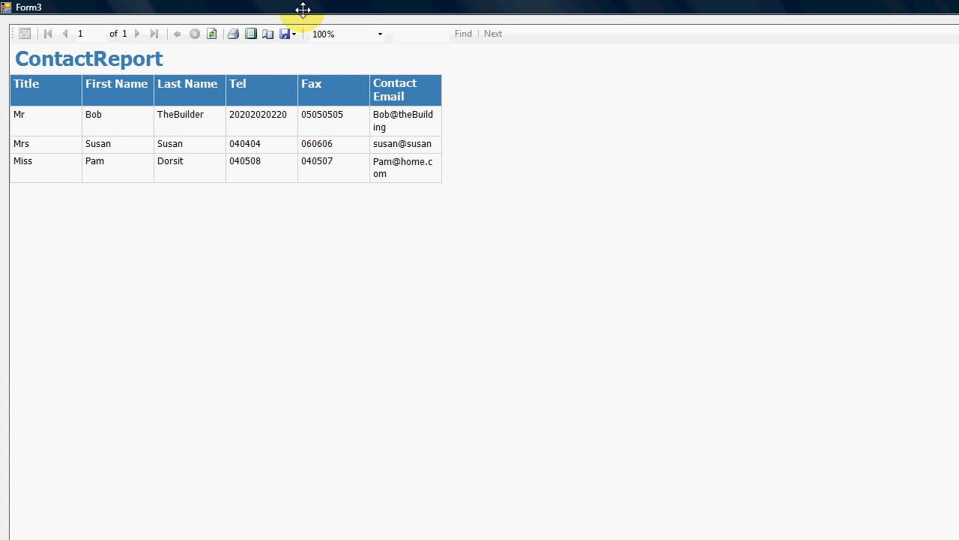
mouse_move(252, 33)
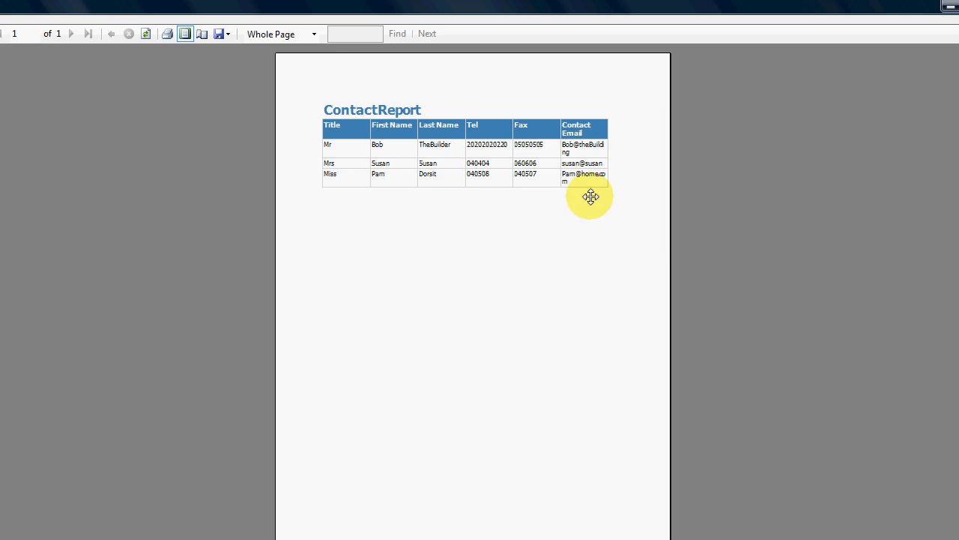
left_click(251, 33)
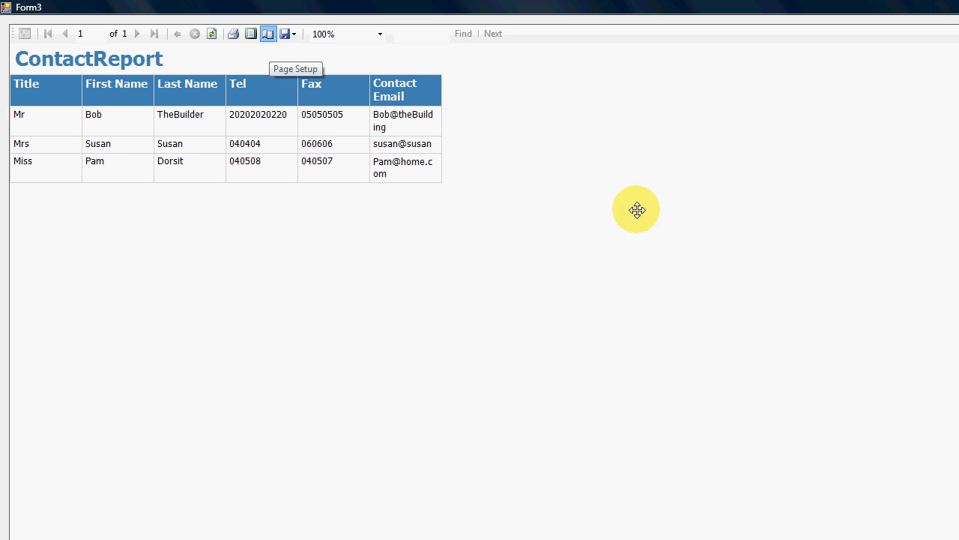
mouse_move(595, 249)
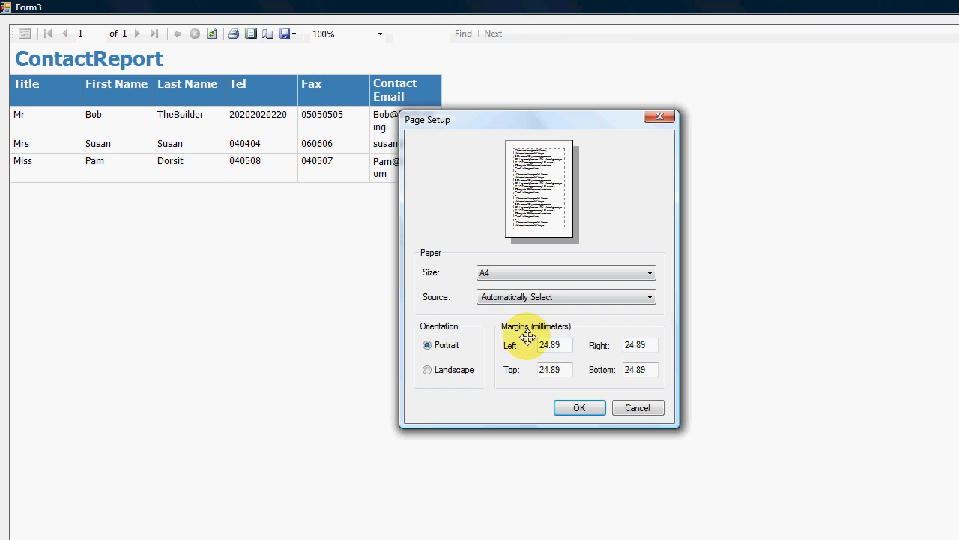
mouse_move(448, 351)
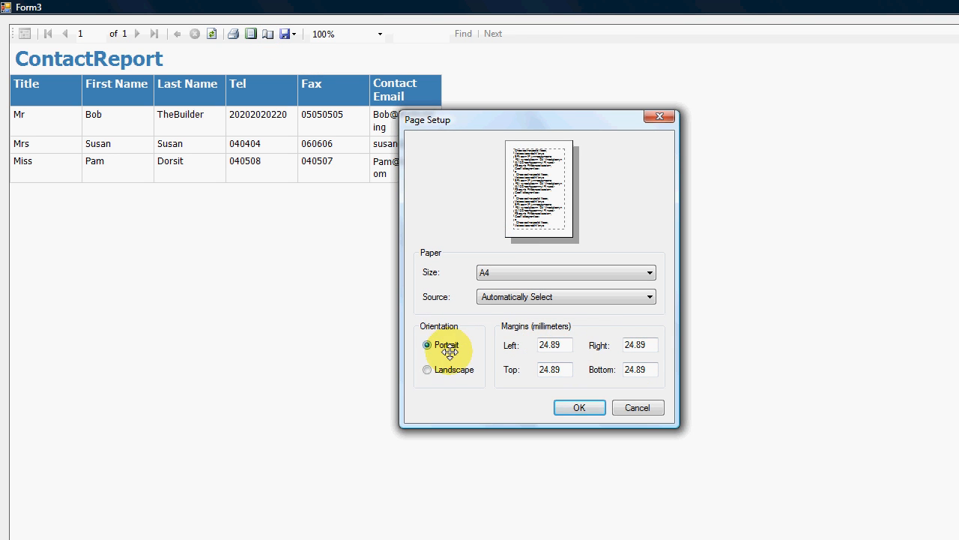
Step: Cancel Page Setup, then zoom the running report to Whole Page and then 150%
left_click(579, 407)
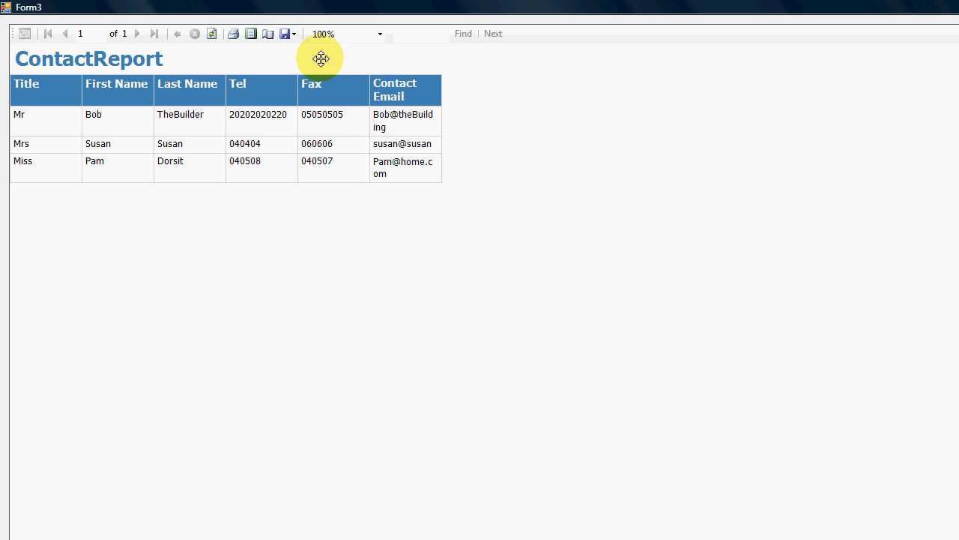
left_click(283, 34)
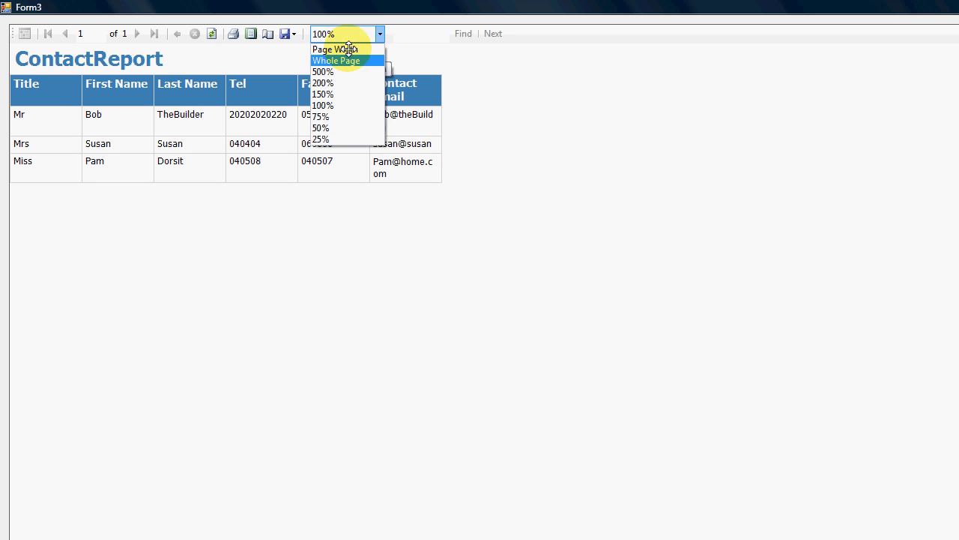
mouse_move(356, 82)
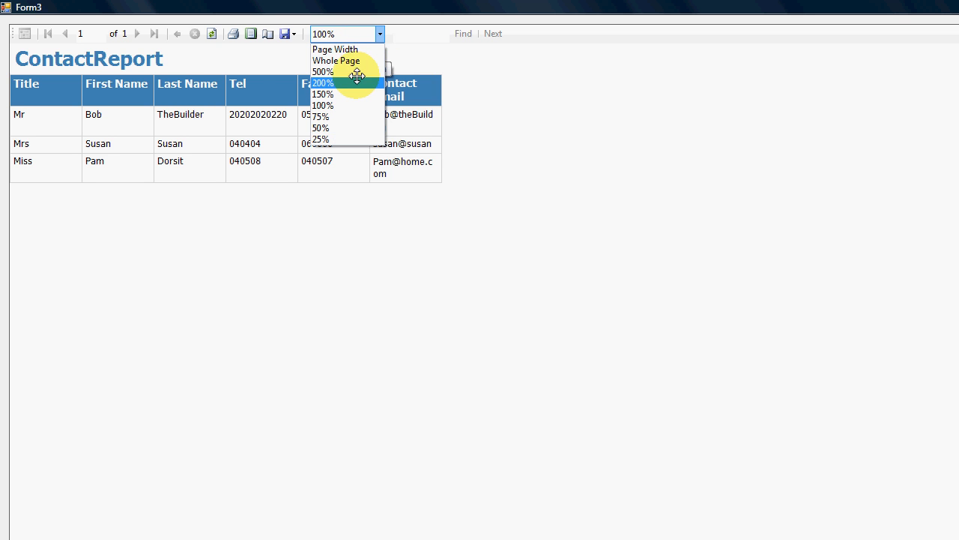
left_click(336, 61)
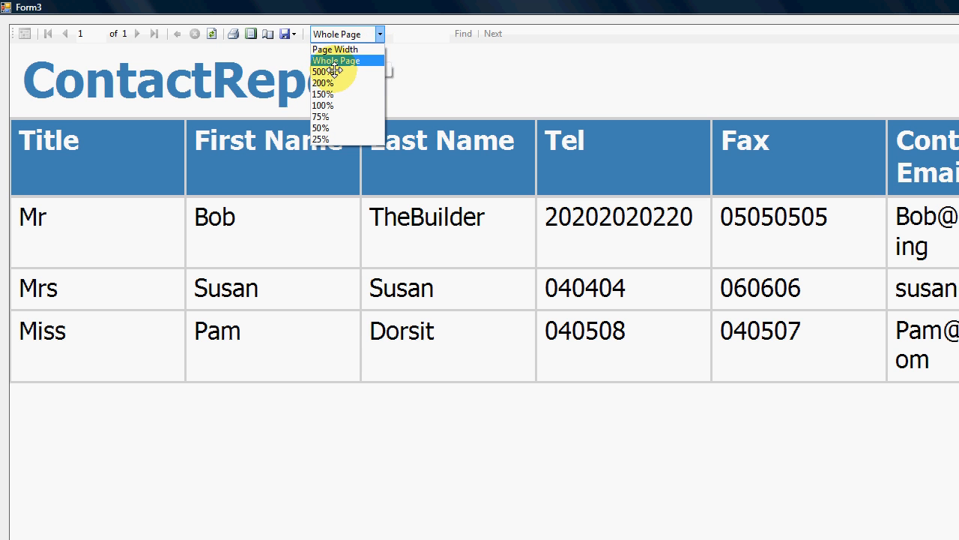
left_click(322, 93)
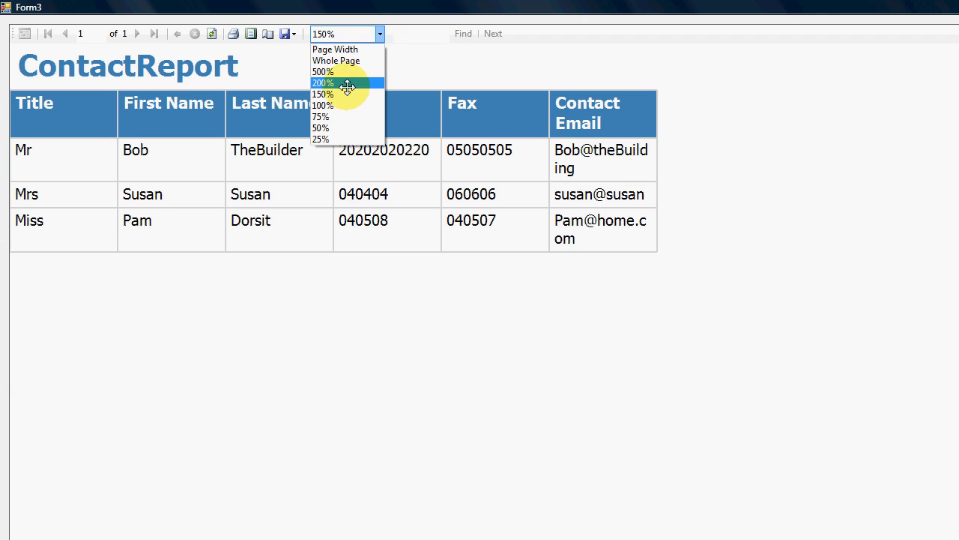
Step: Reset zoom to 100%, find 'bob' in the report, and dismiss the no-more-matches message
left_click(322, 105)
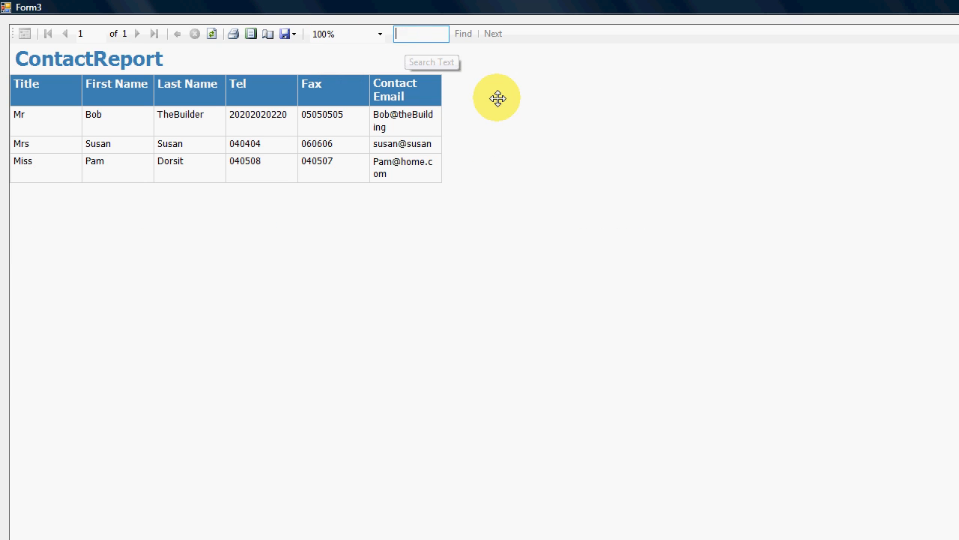
mouse_move(530, 137)
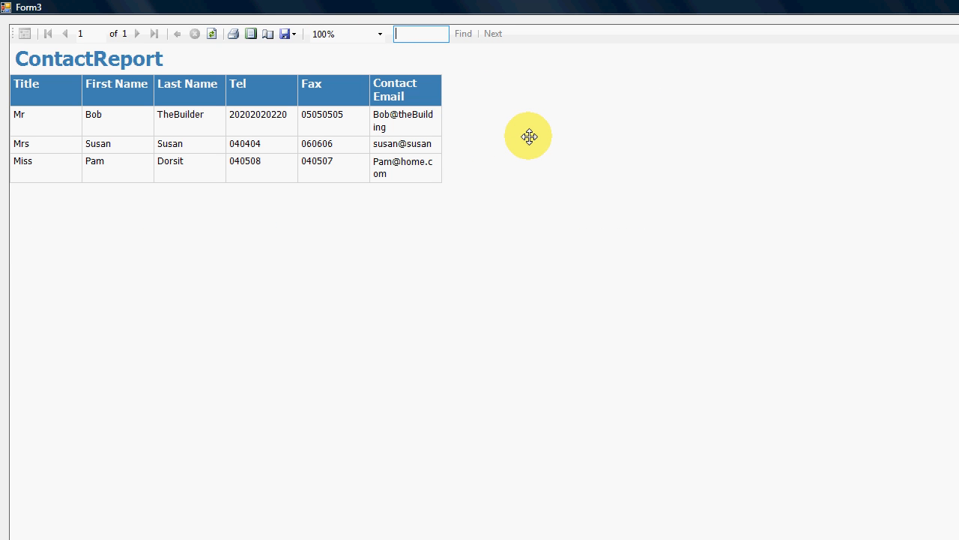
left_click(464, 33)
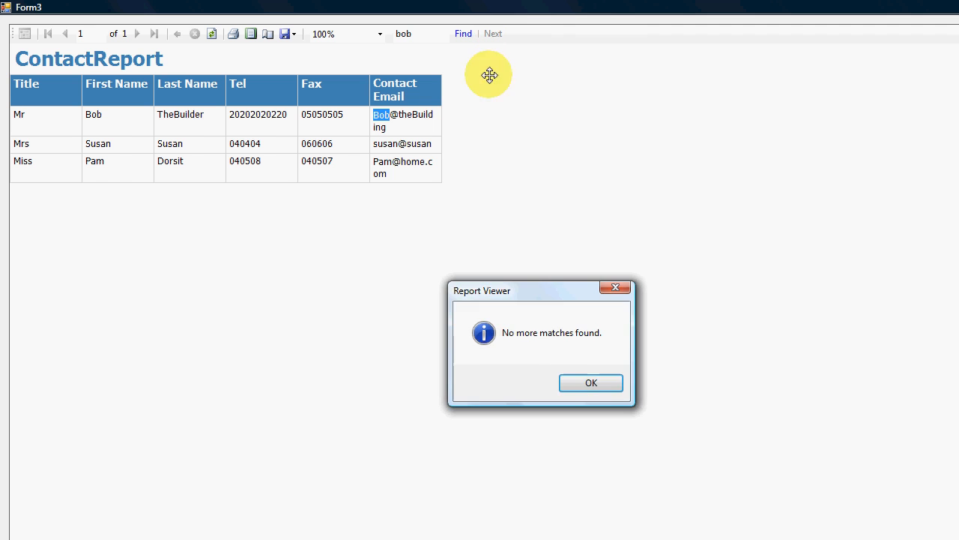
left_click(591, 382)
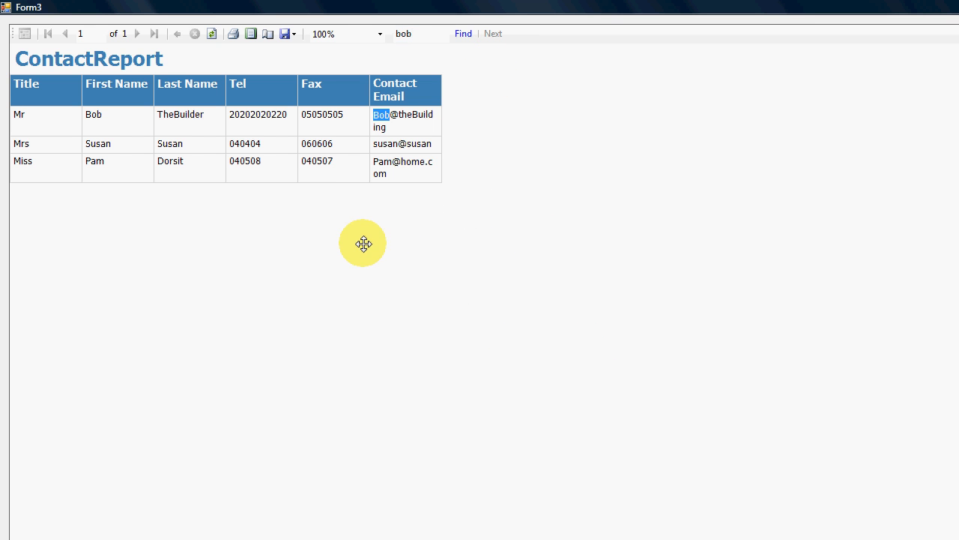
mouse_move(429, 315)
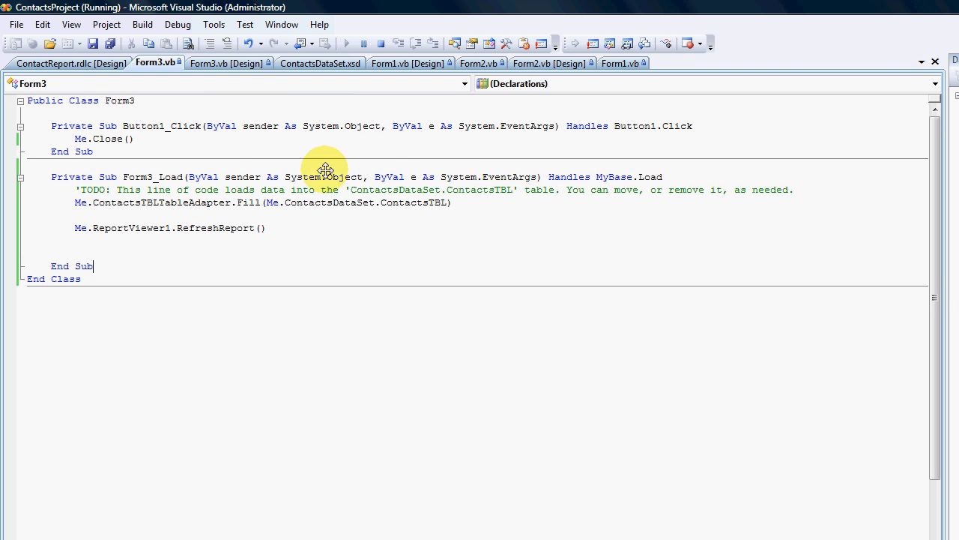
mouse_move(283, 230)
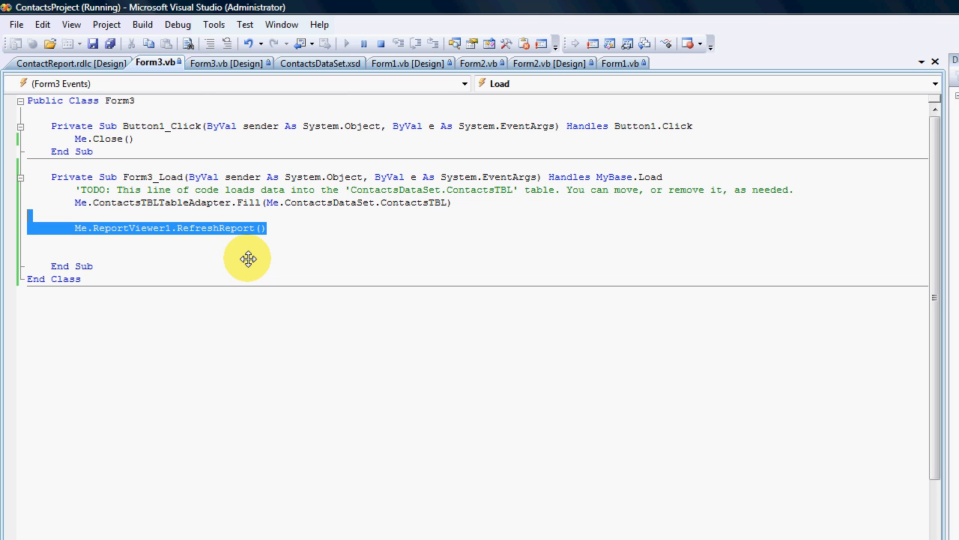
mouse_move(372, 156)
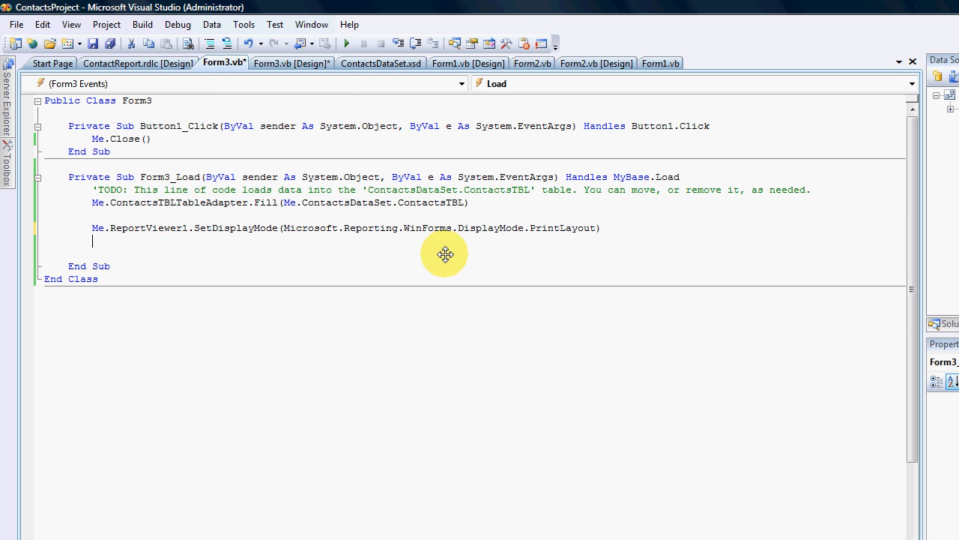
mouse_move(473, 228)
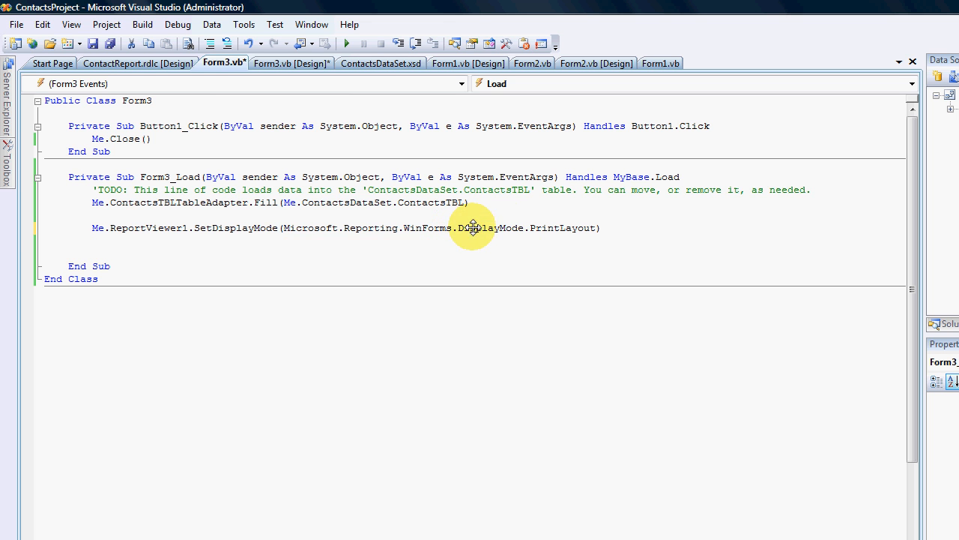
Step: Add SetDisplayMode(DisplayMode.PrintLayout) after the Fill line in Form3_Load and rerun the project
double_click(490, 228)
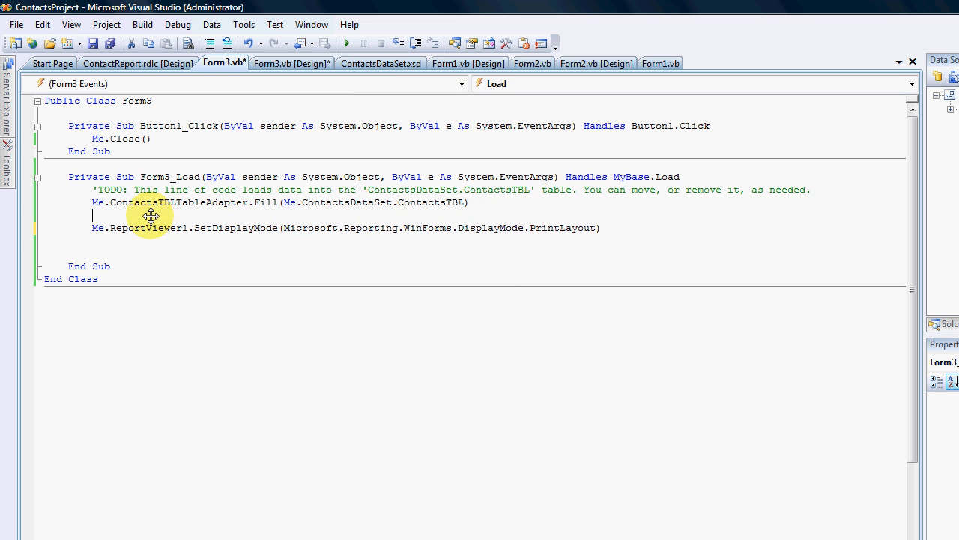
mouse_move(521, 210)
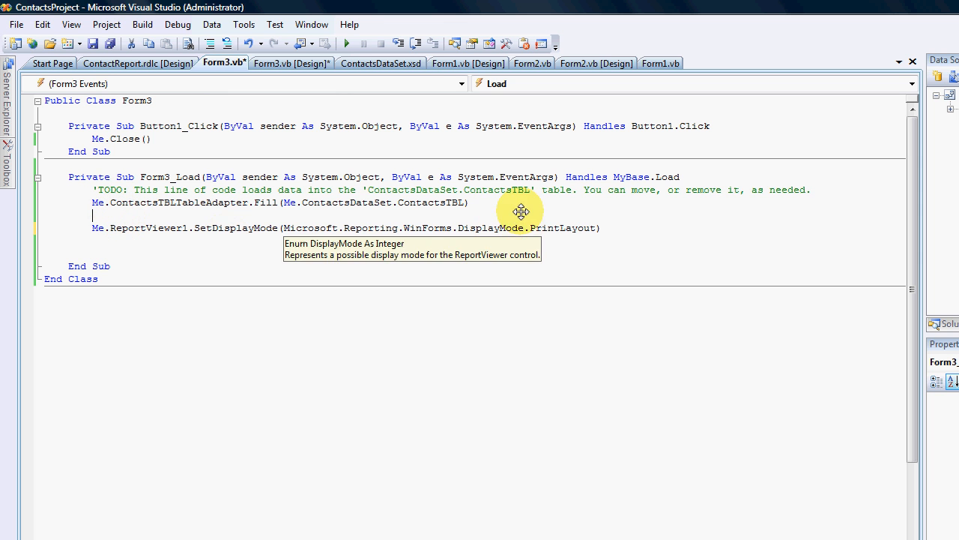
left_click(345, 43)
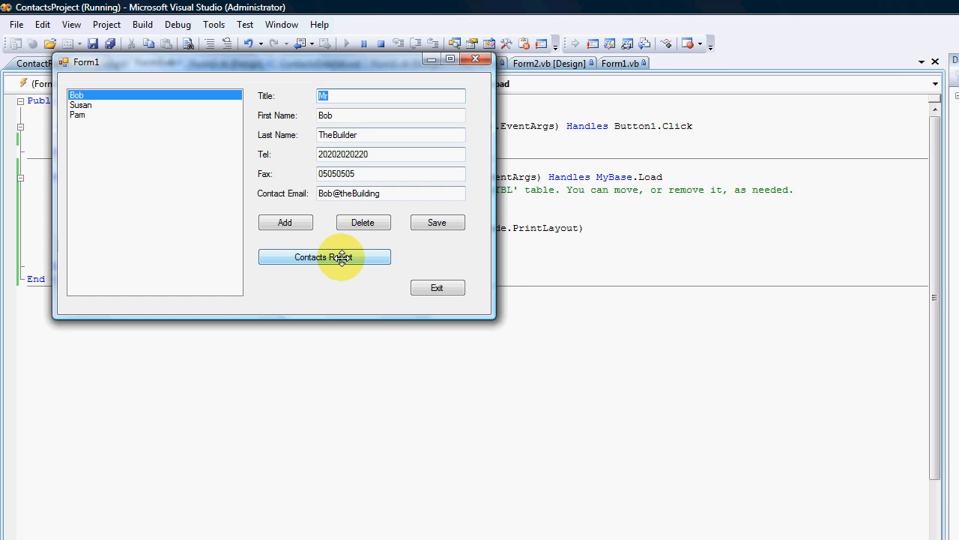
Step: Open the Contacts Report form from Form1 in the running app
left_click(324, 257)
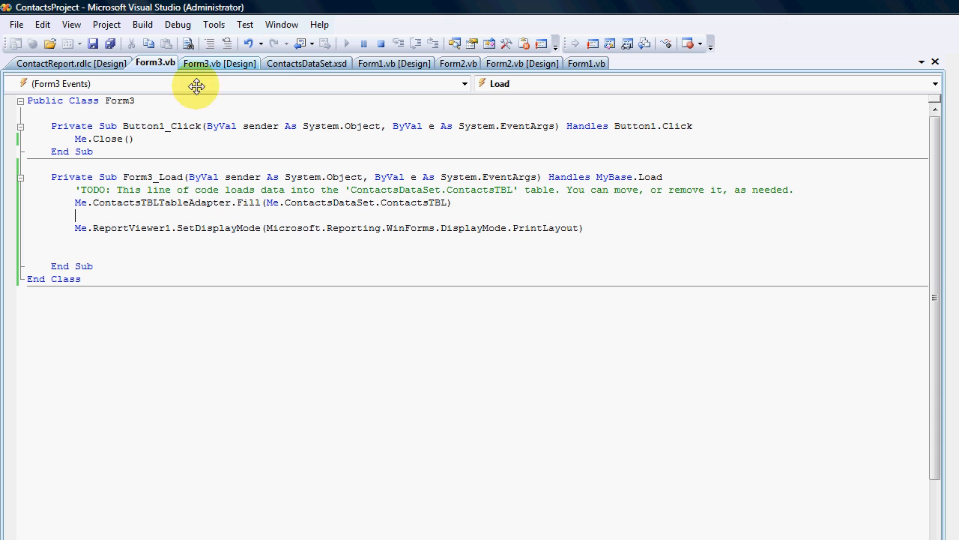
Step: Widen the ContactReport body and Contact Email column, then run the app to test
left_click(71, 63)
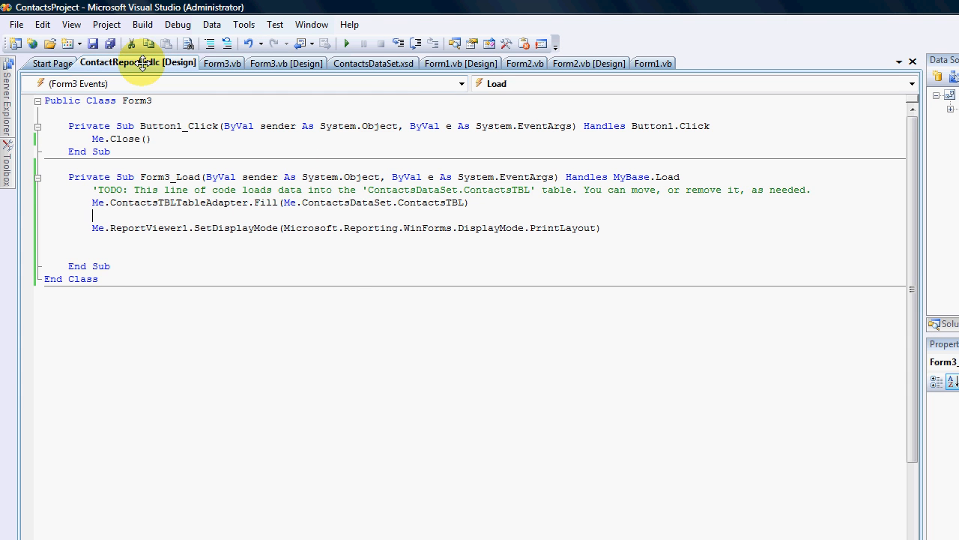
left_click(122, 62)
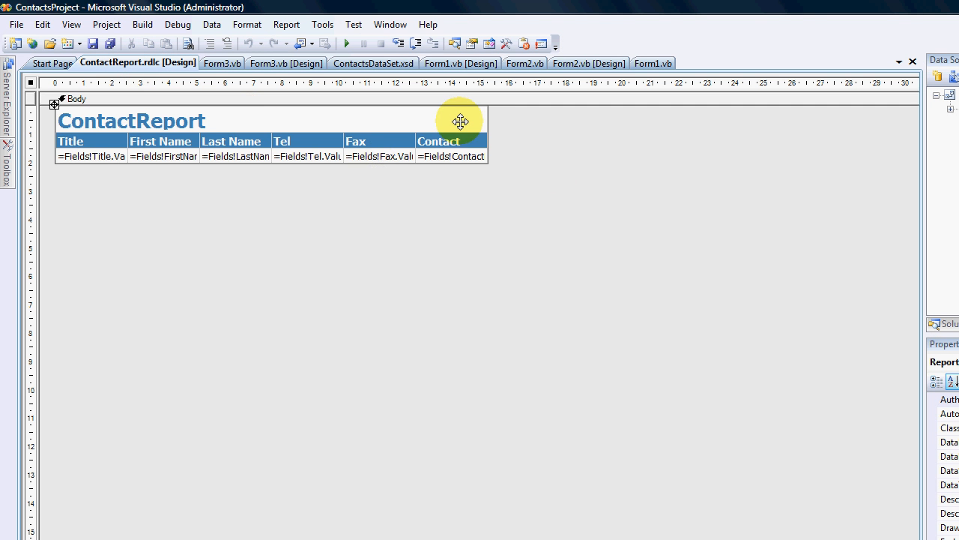
left_click(460, 121)
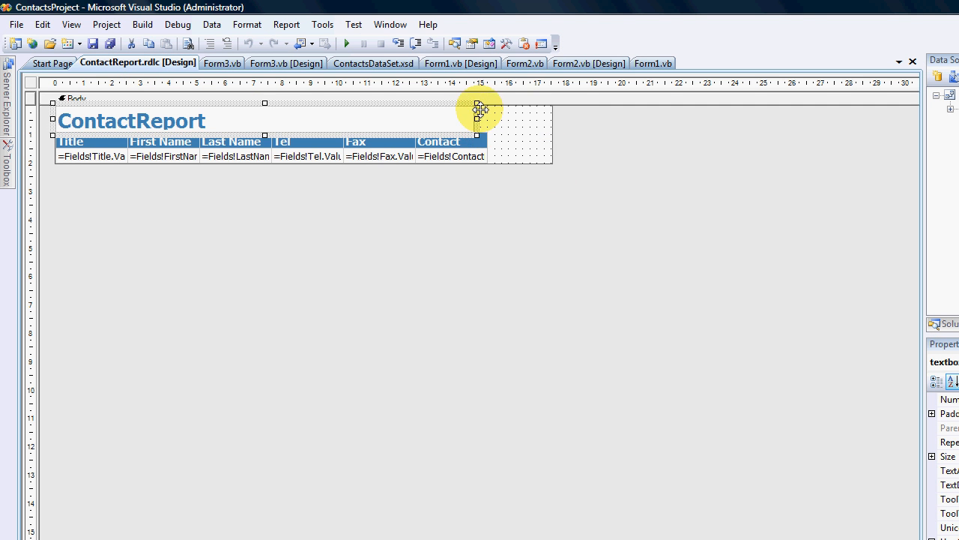
left_click(555, 131)
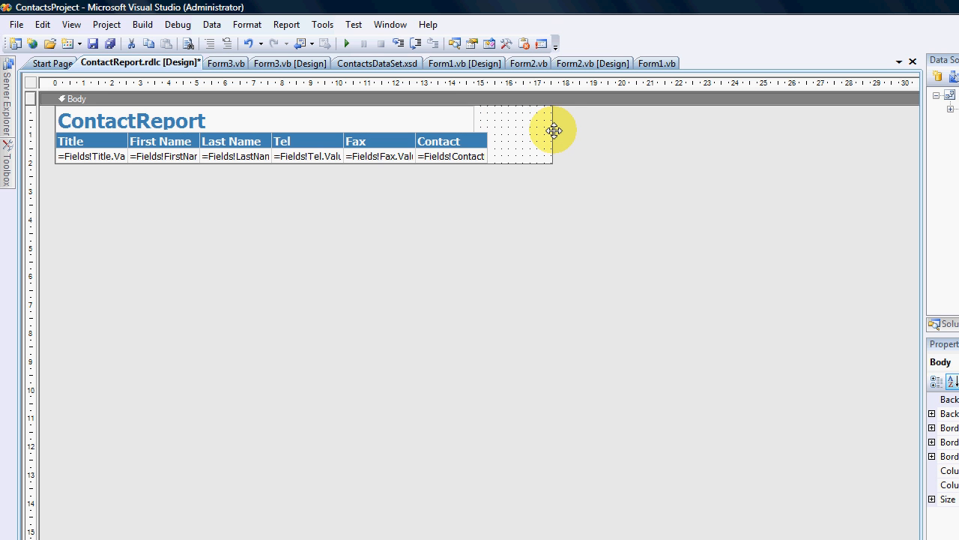
mouse_move(581, 128)
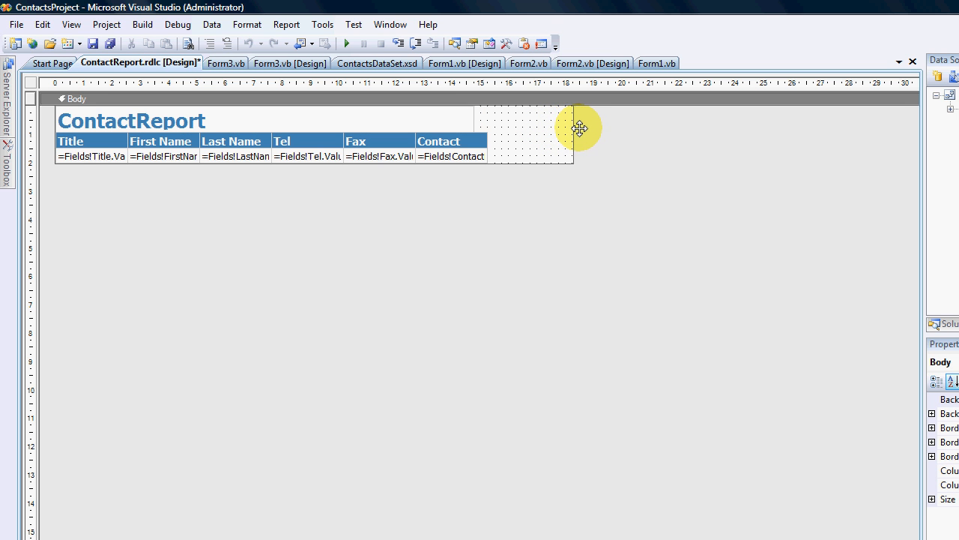
left_click(482, 120)
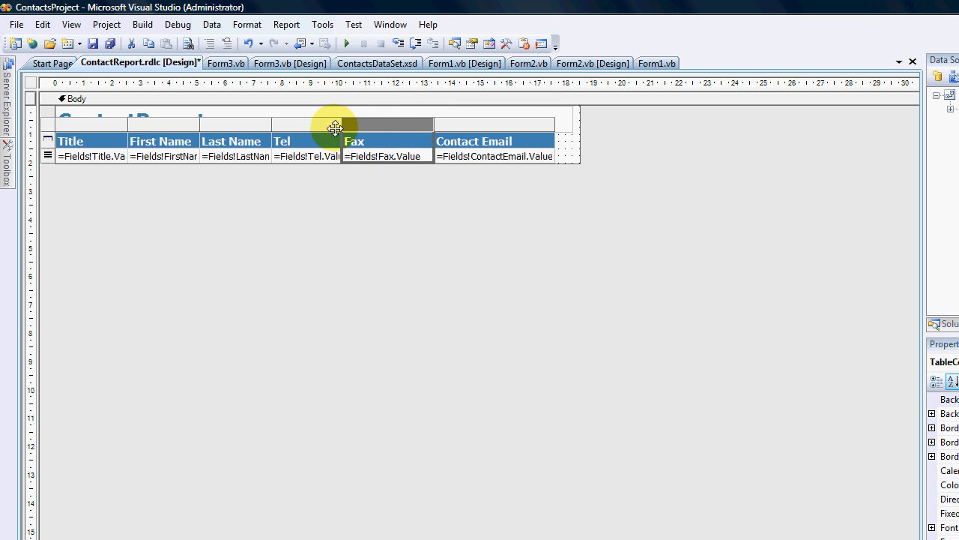
mouse_move(568, 196)
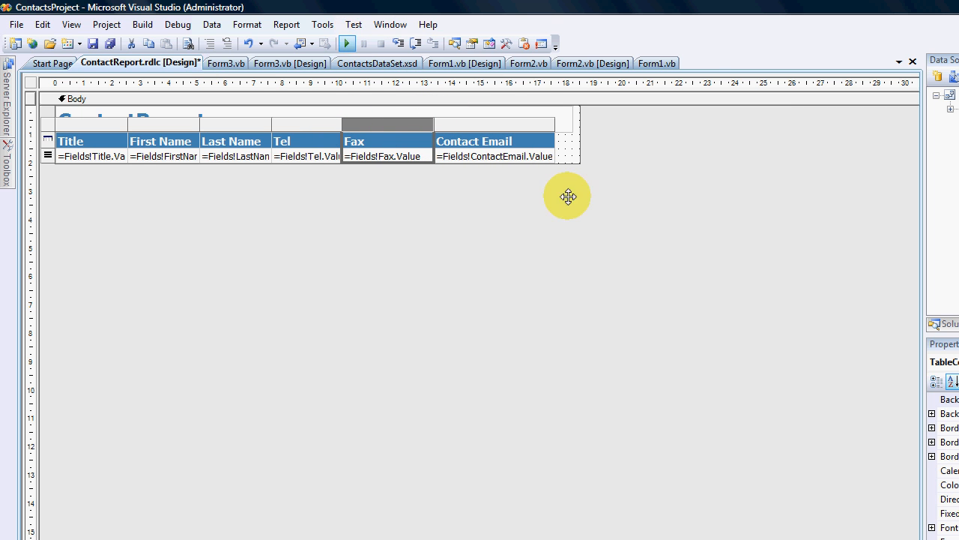
left_click(345, 42)
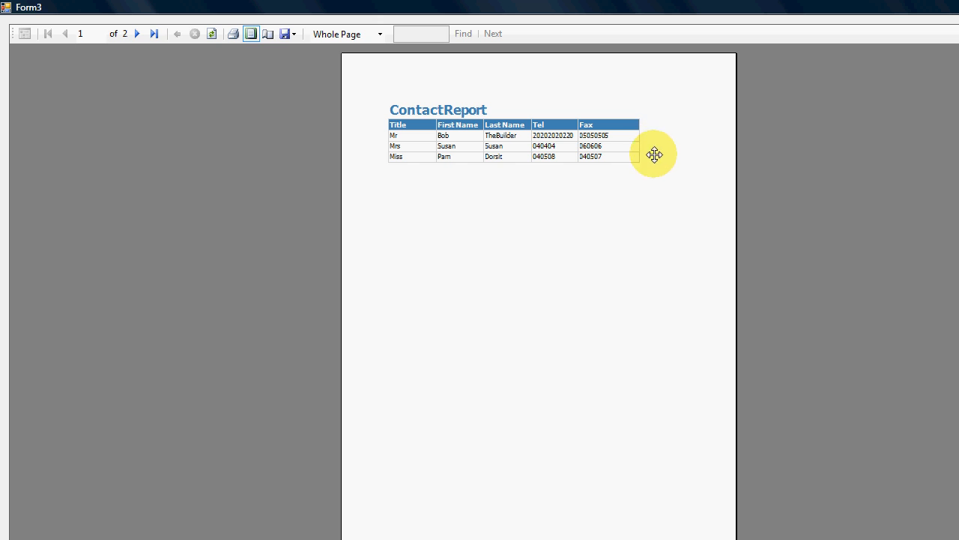
Step: View report page 2 with the Contact Email column, then return to page 1
left_click(137, 33)
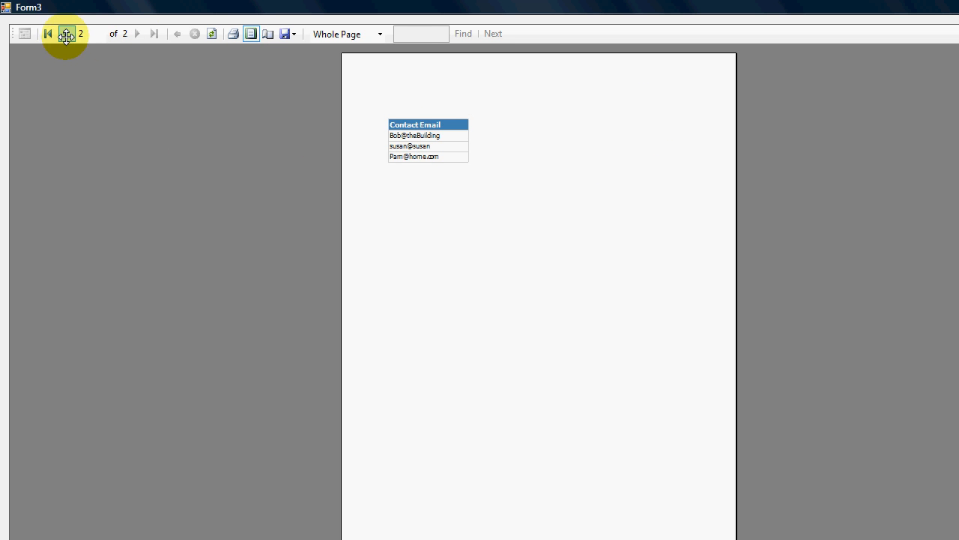
left_click(47, 33)
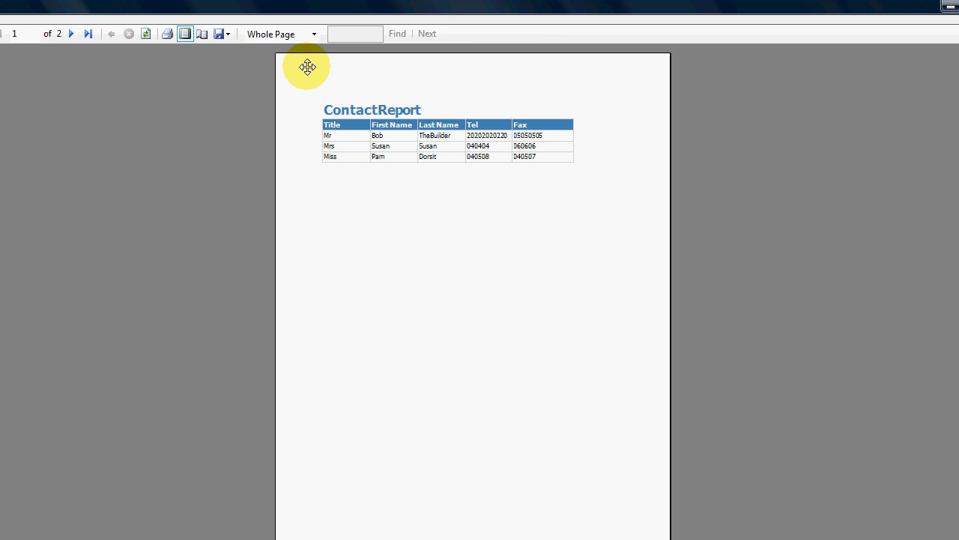
mouse_move(280, 97)
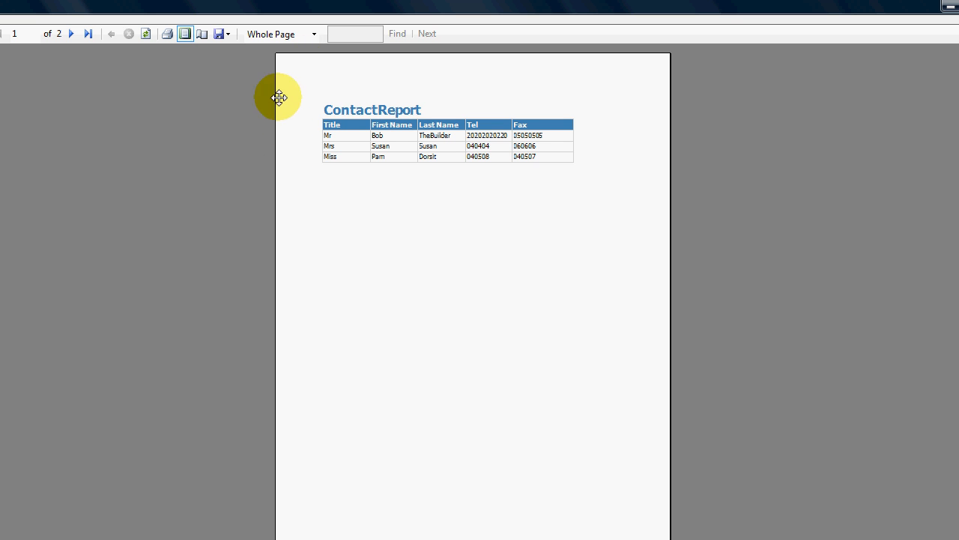
mouse_move(279, 105)
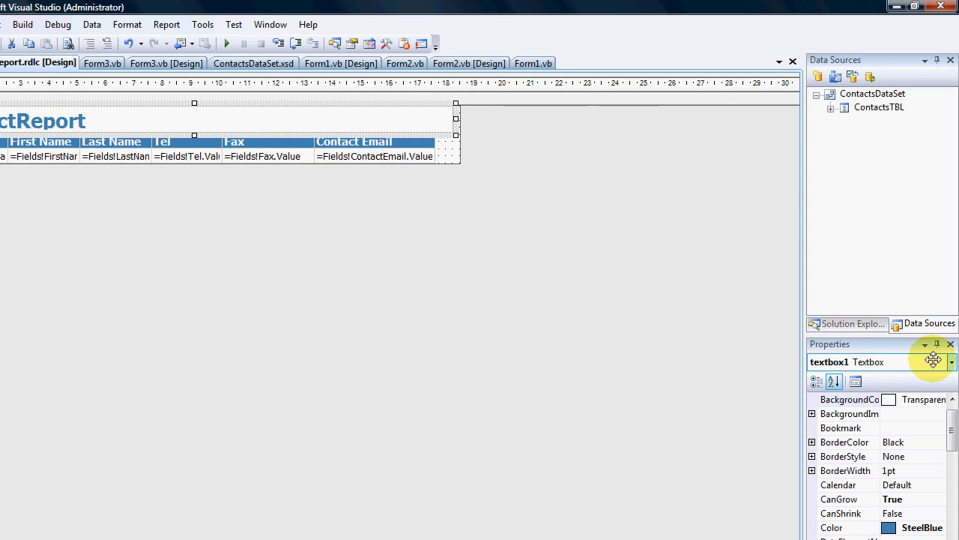
Step: Select the Report object in Properties and expand its Margins to set 0.7cm
left_click(951, 362)
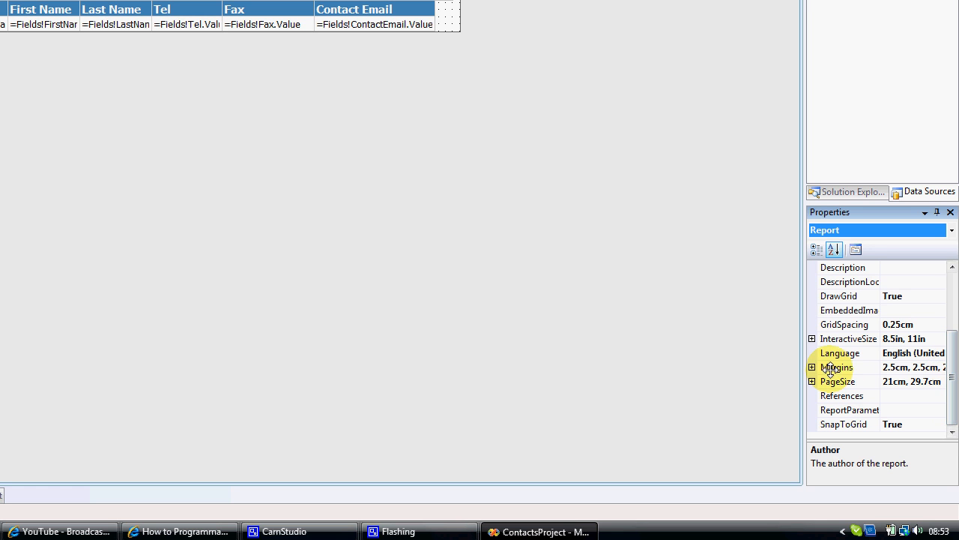
left_click(837, 366)
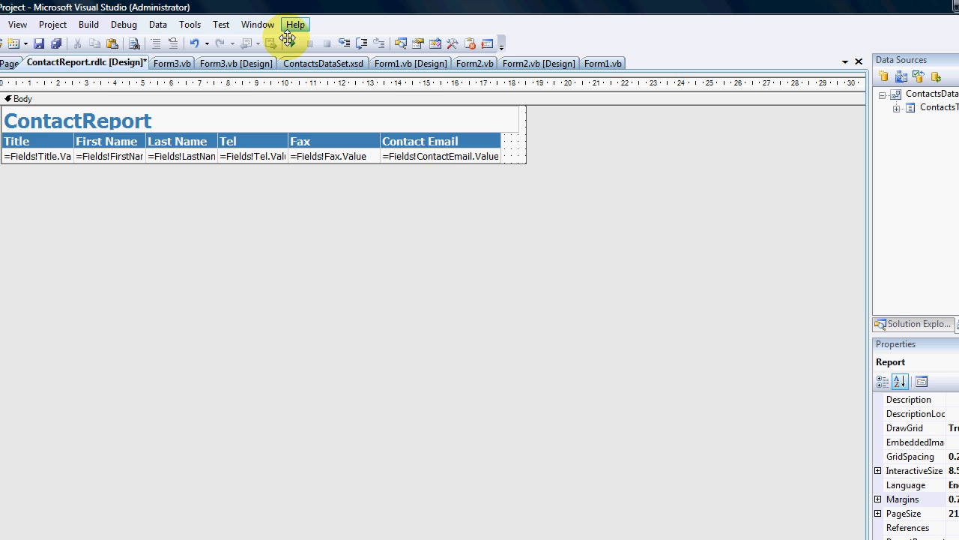
Step: Run the app and open Contacts Report, now fitting on one page
left_click(290, 43)
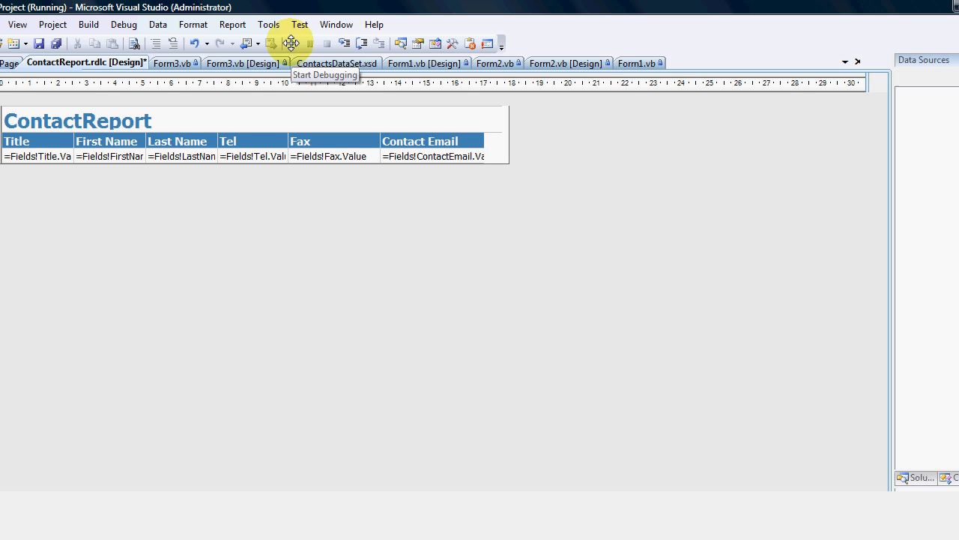
left_click(291, 42)
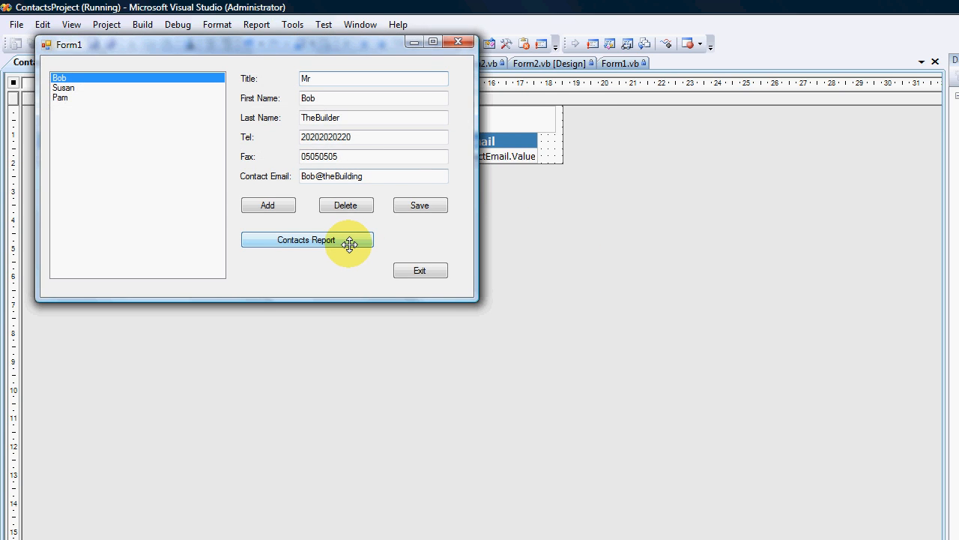
left_click(306, 240)
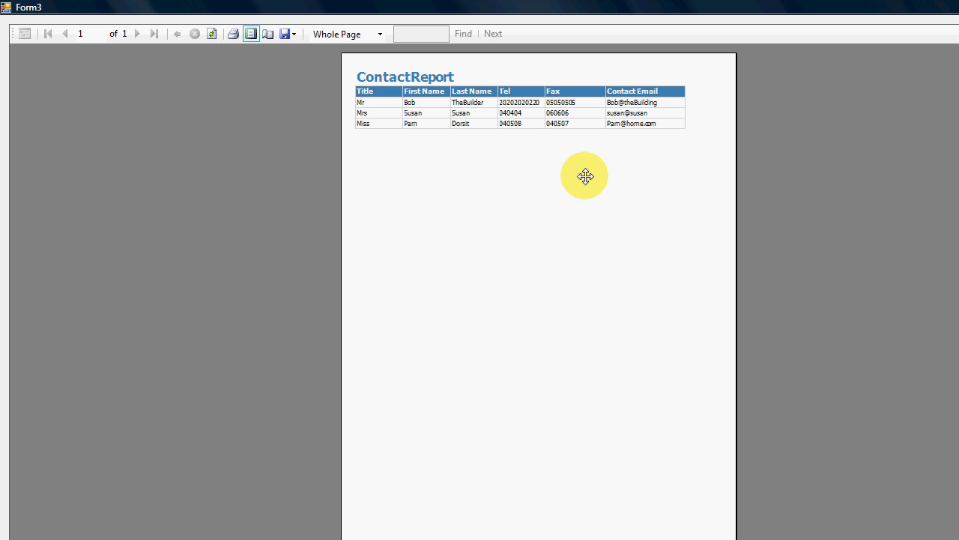
mouse_move(353, 67)
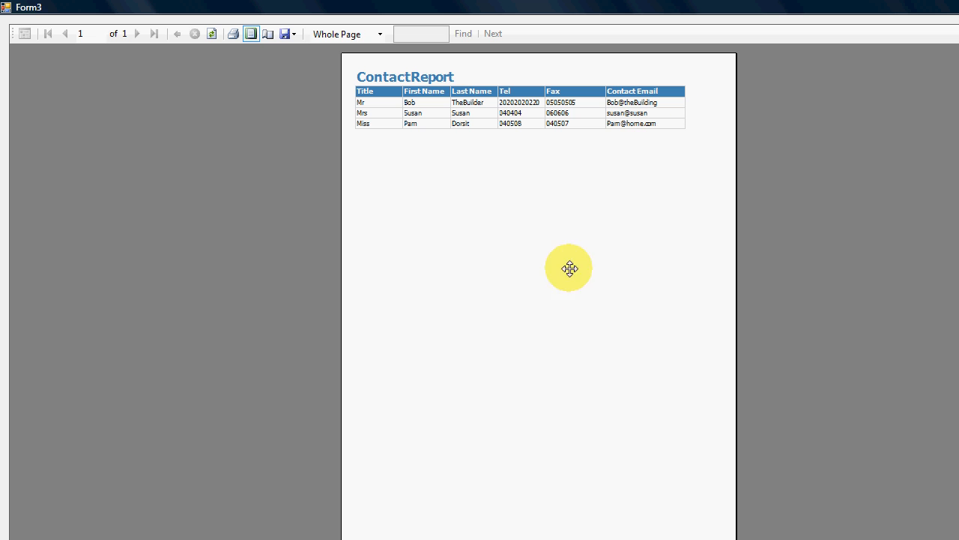
mouse_move(240, 267)
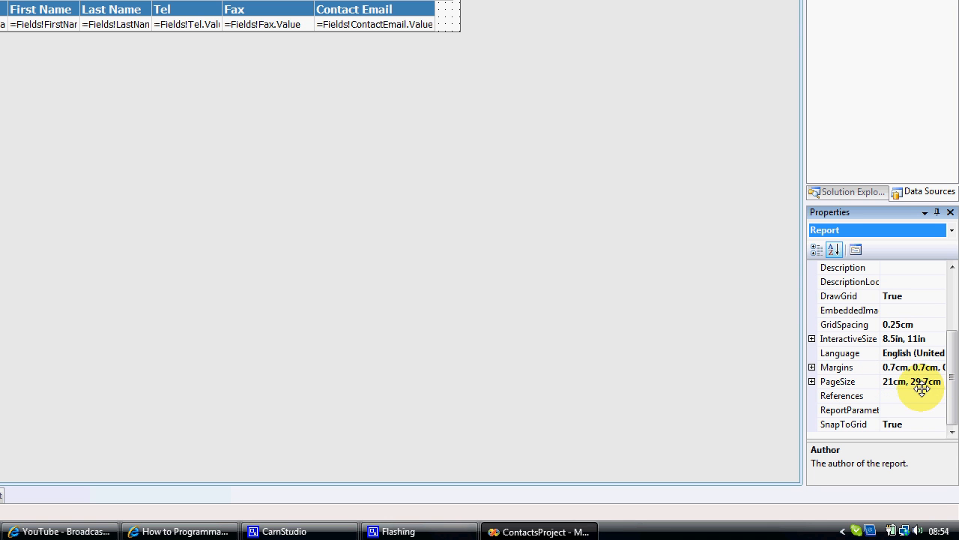
Step: Change the report PageSize from 21cm, 29.7cm to 29.7cm, 21cm
left_click(838, 382)
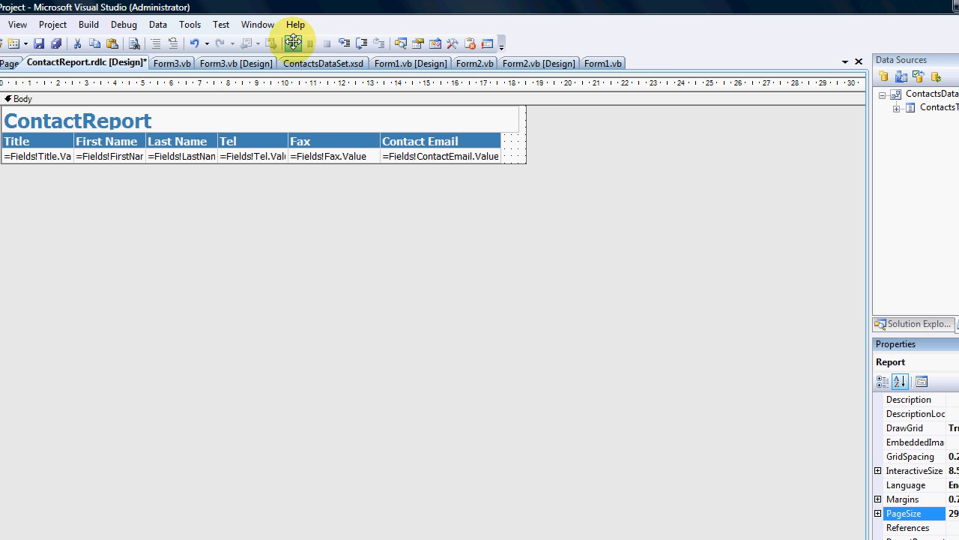
Step: Run the app and open Contacts Report in the landscape page layout
left_click(293, 43)
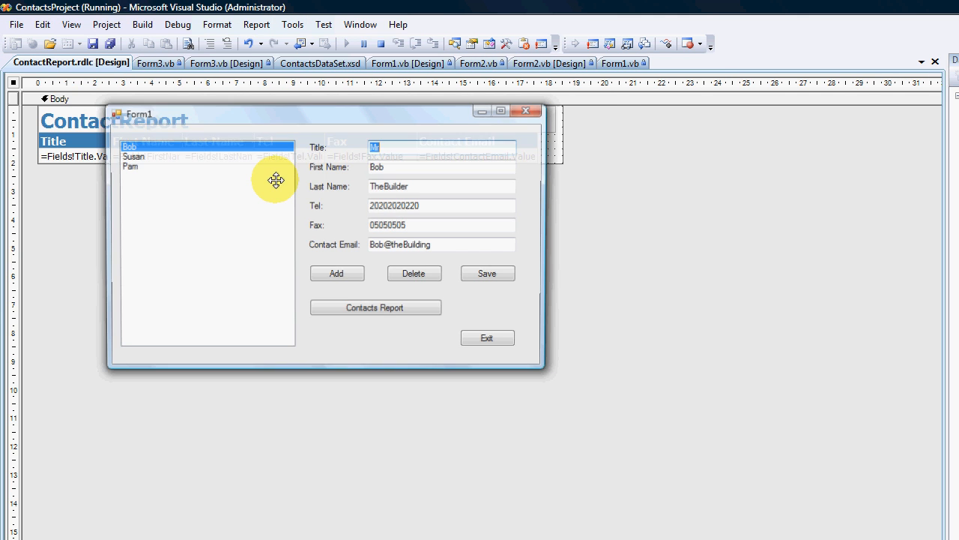
left_click(375, 307)
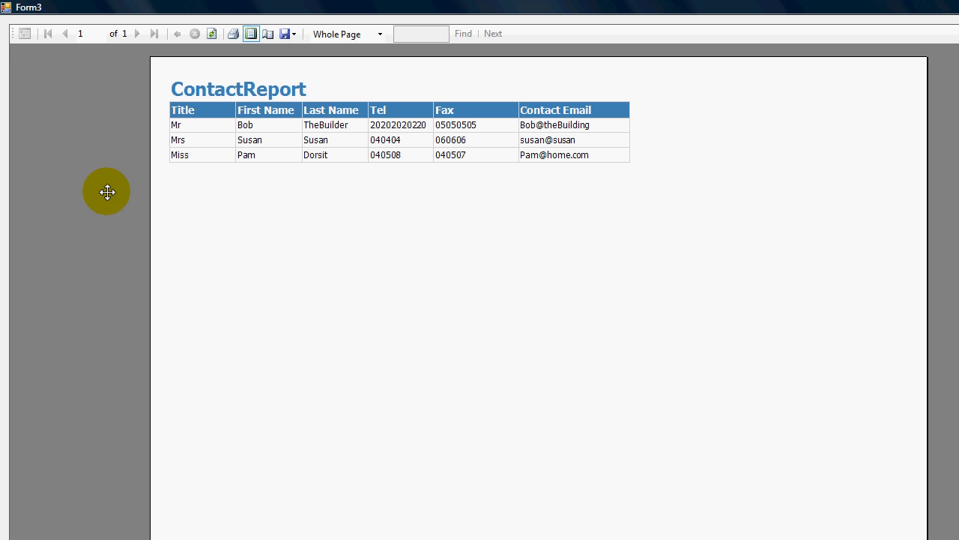
mouse_move(141, 108)
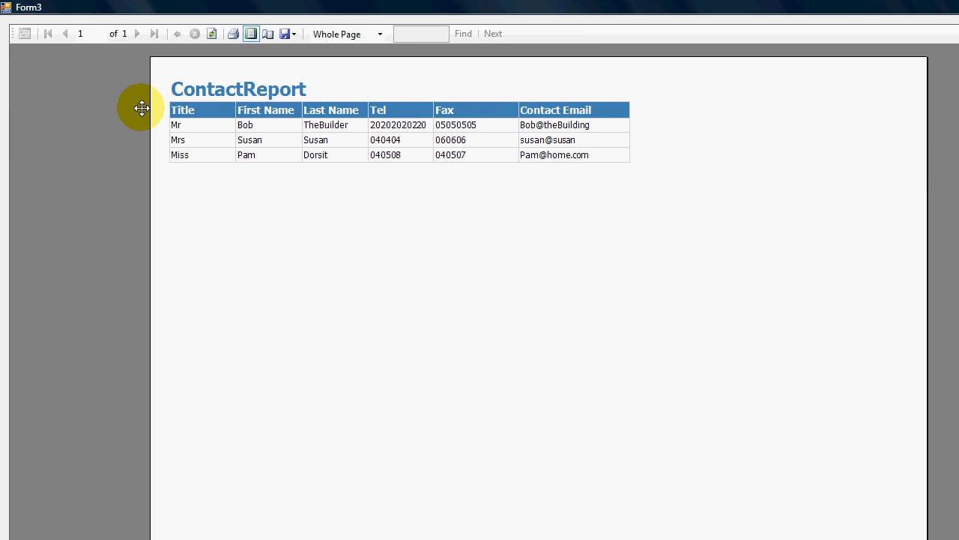
mouse_move(628, 55)
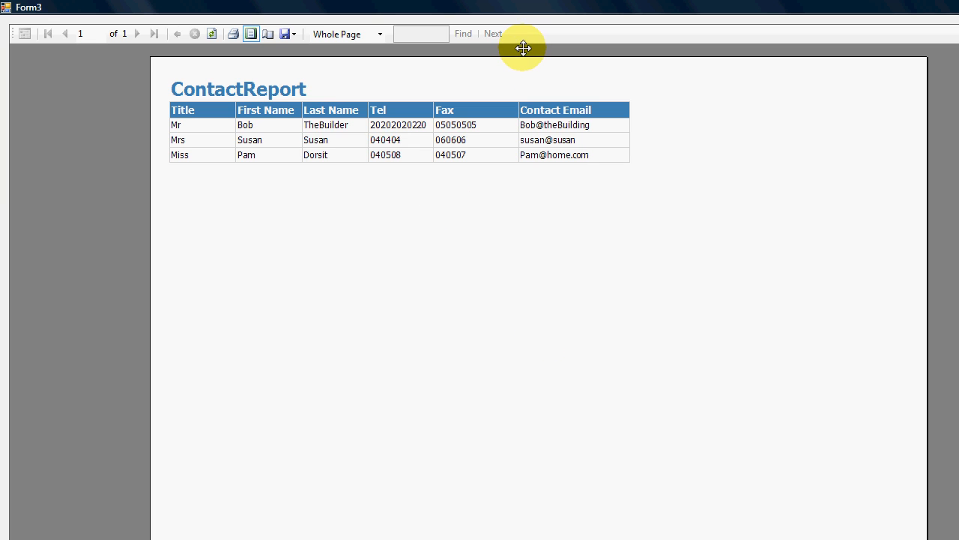
mouse_move(284, 130)
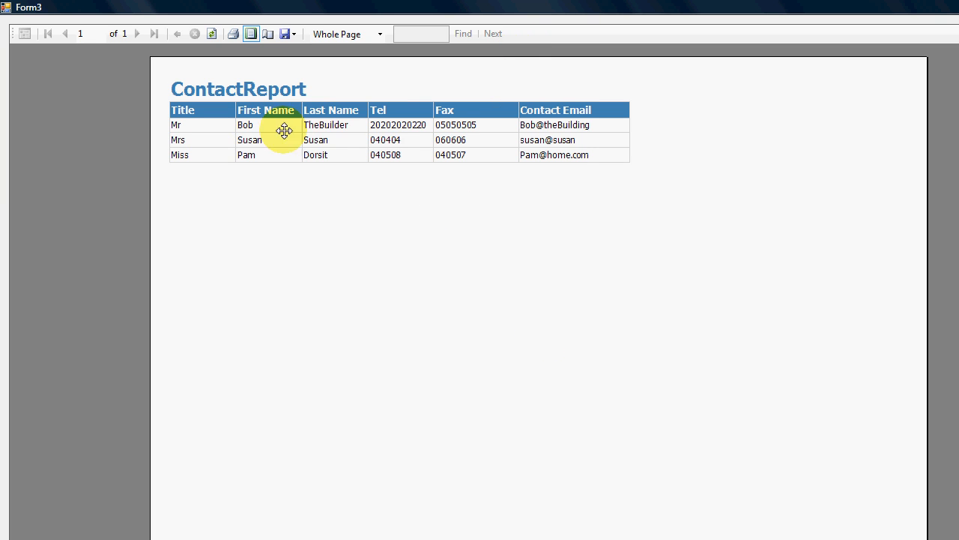
mouse_move(442, 152)
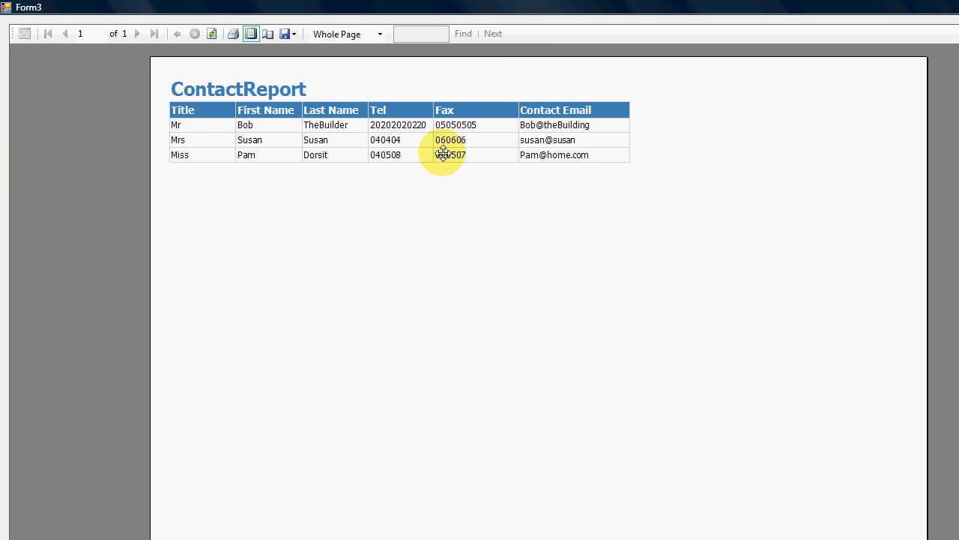